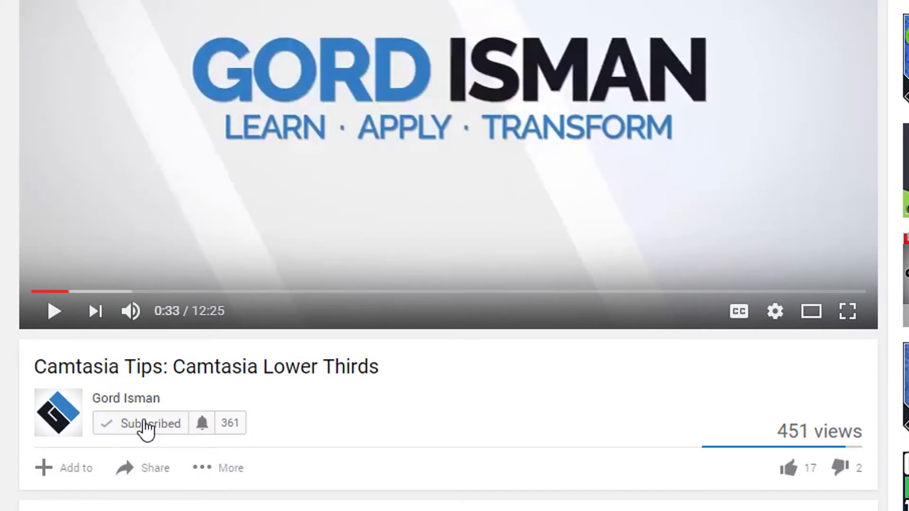
Use the bell icon to receive all notifications from the subscribed Gord Isman channel.
left_click(202, 423)
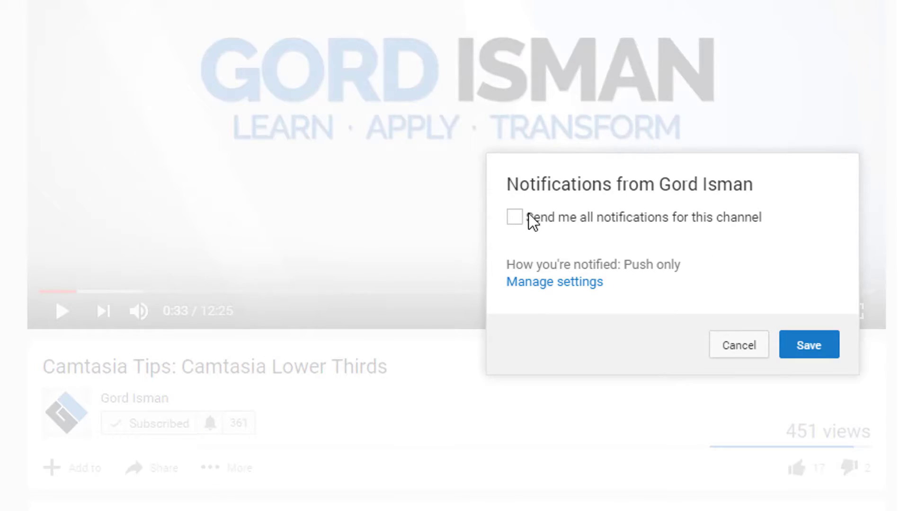
left_click(808, 344)
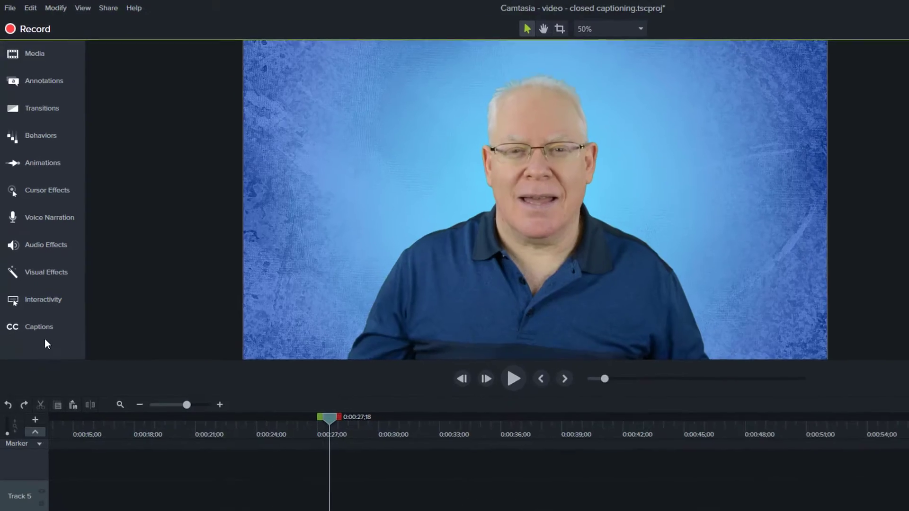
Open the Captions panel, review the gear menu's Sync, Import, Export and Speech-to-Text options, and enable closed captions.
left_click(39, 327)
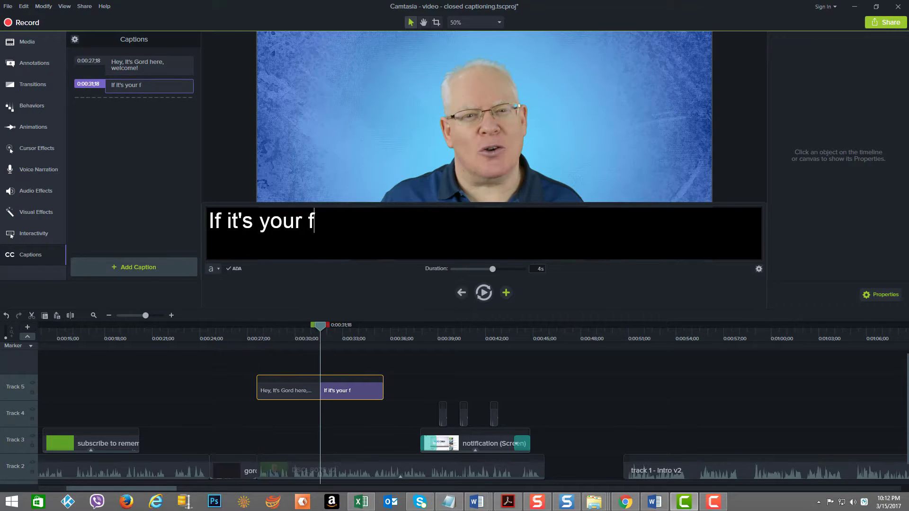
left_click(75, 39)
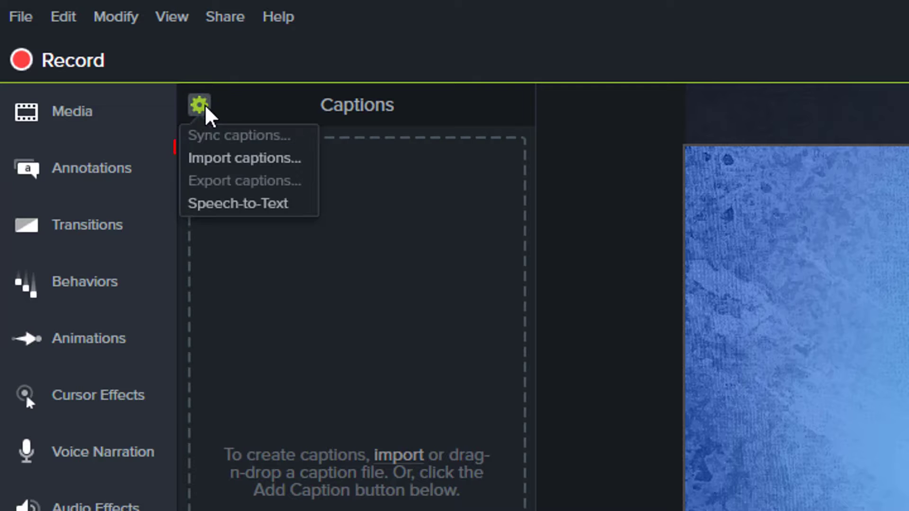
left_click(245, 157)
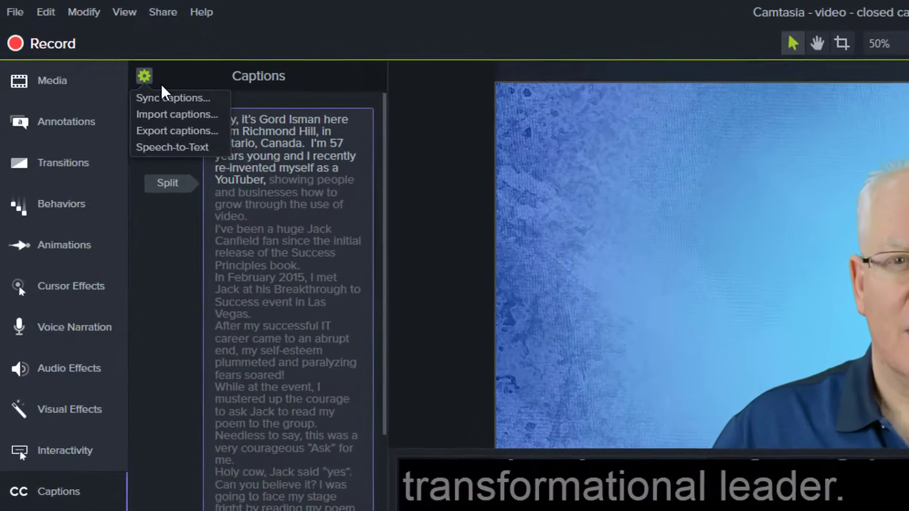
left_click(173, 97)
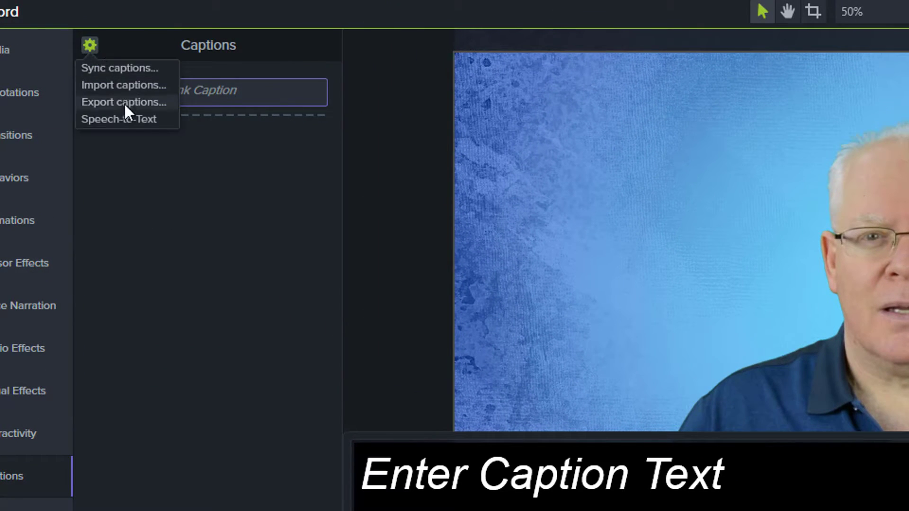
left_click(119, 119)
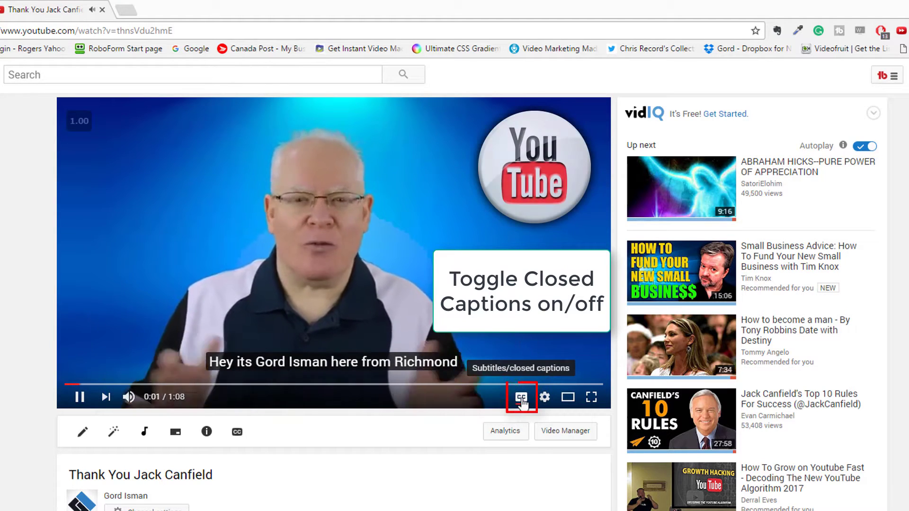
left_click(521, 398)
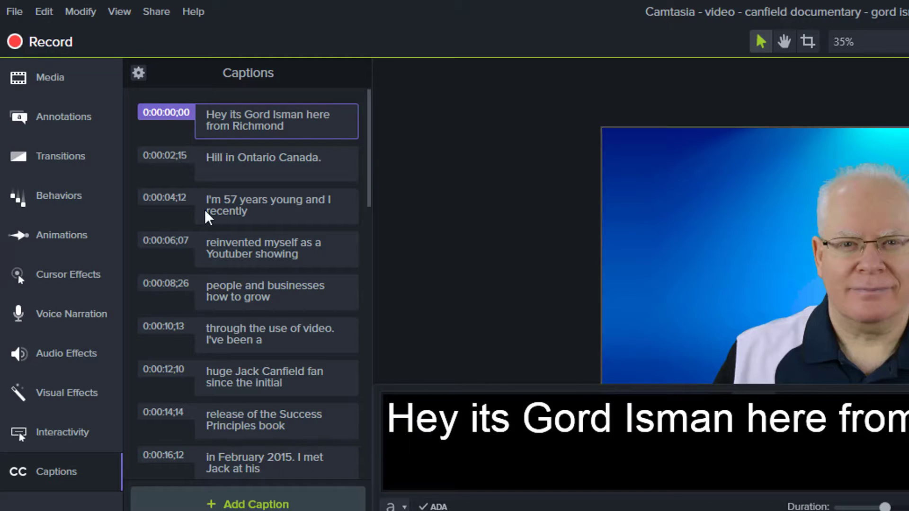
Export the captions to a file, then share to YouTube with Upload captions checked.
left_click(138, 72)
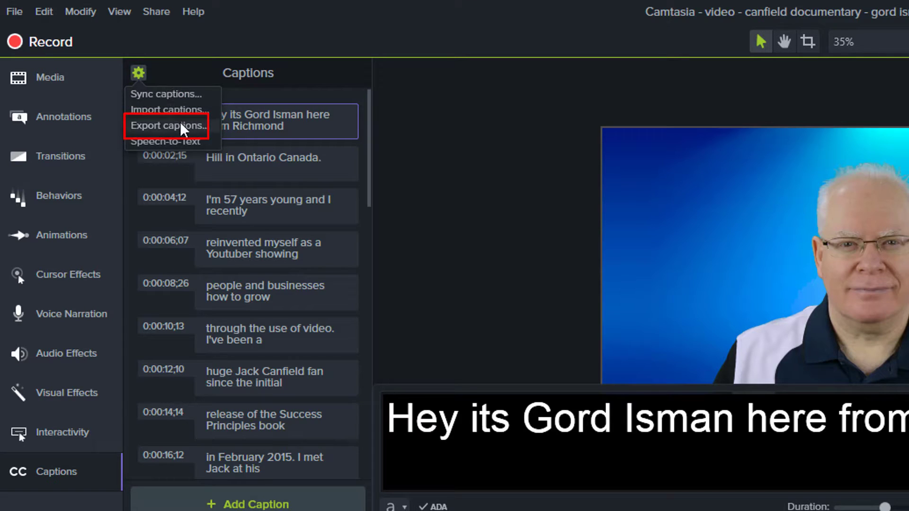
left_click(168, 126)
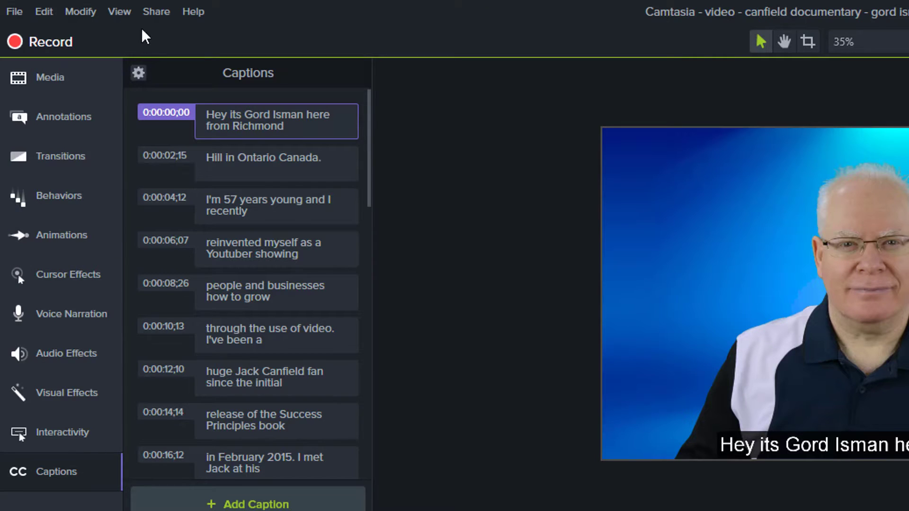
left_click(156, 11)
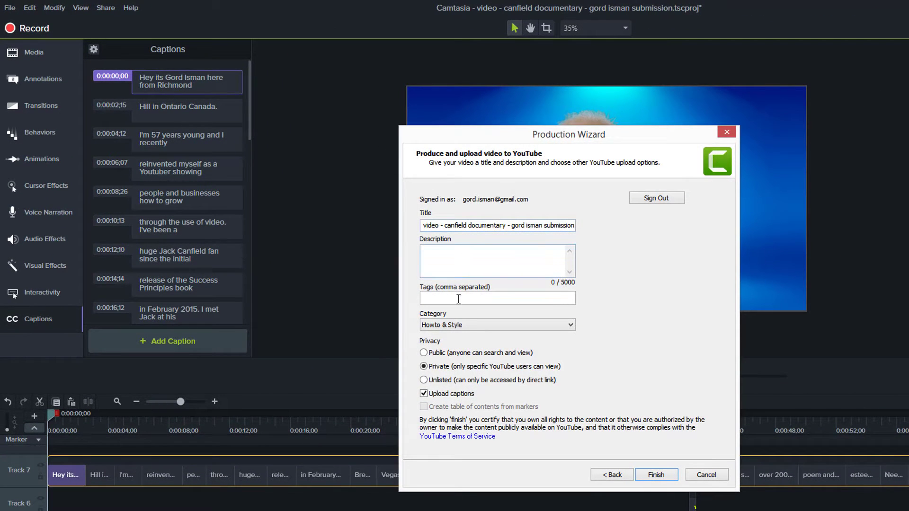
left_click(424, 393)
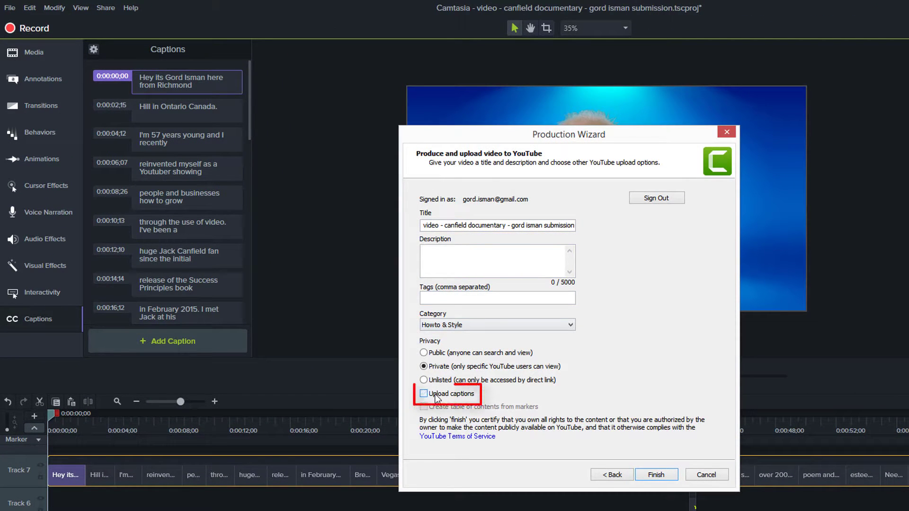
left_click(424, 393)
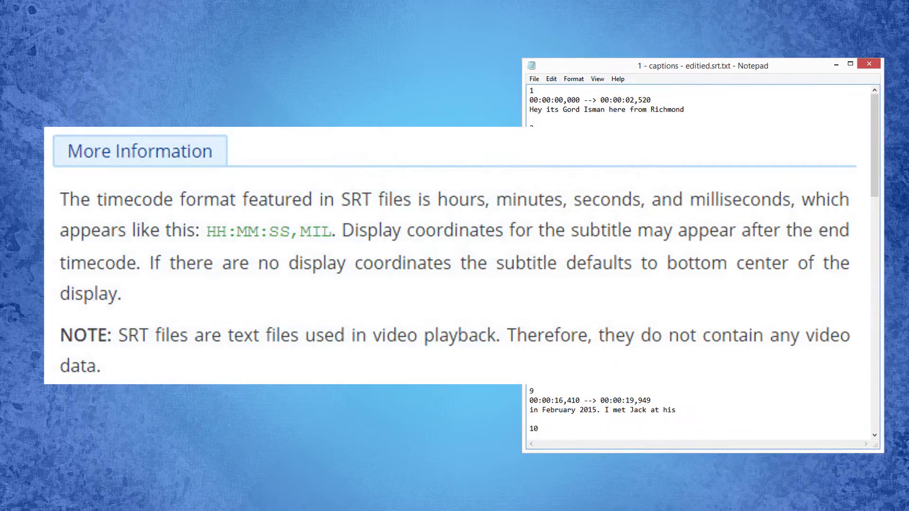
Scroll through the numbered, timecoded caption entries in the Notepad SRT file.
left_click_drag(436, 199, 795, 200)
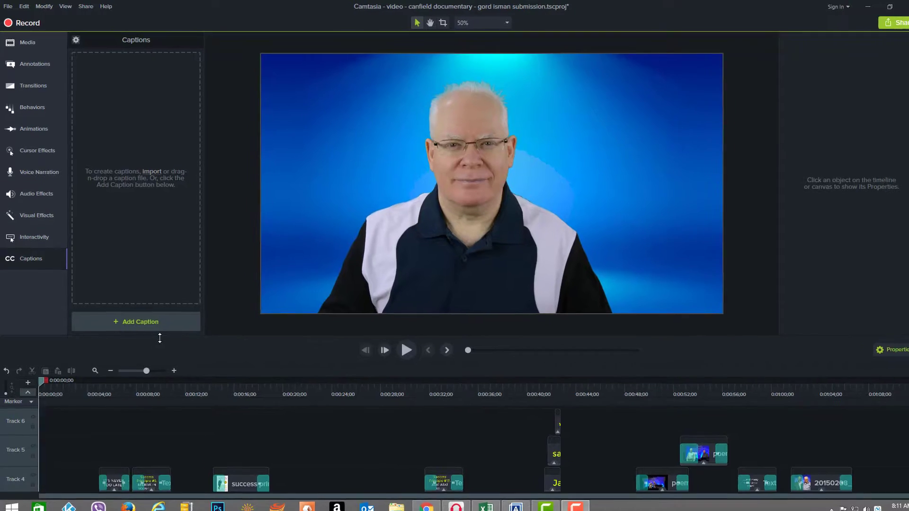
Add a looping first caption: 'Hey, it's Gord... Richmond Hill in Ontario, Canada.', then add another caption.
left_click(136, 322)
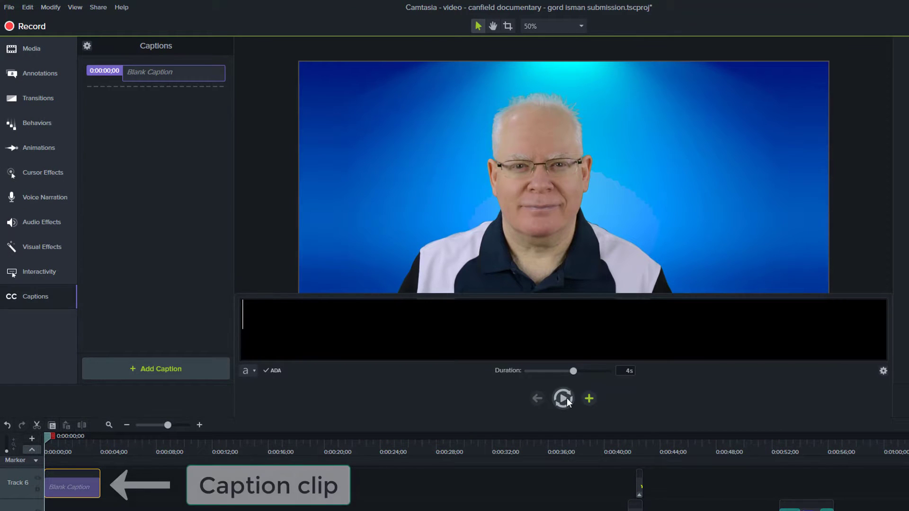
left_click(562, 398)
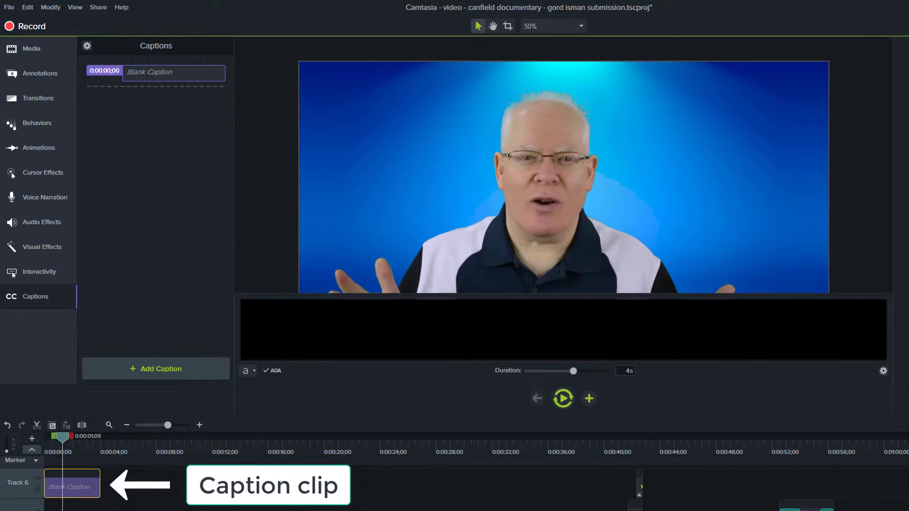
type("Hey,")
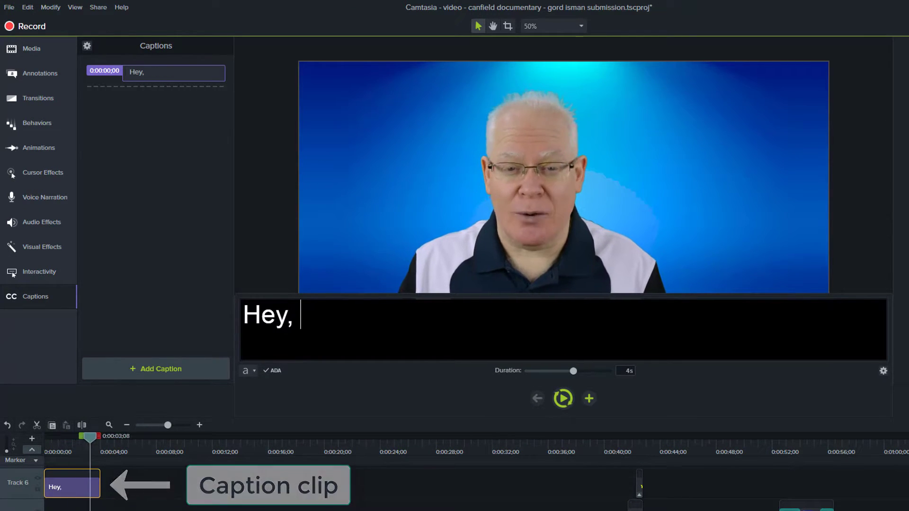
type("it's Gord Isman here from Richmon")
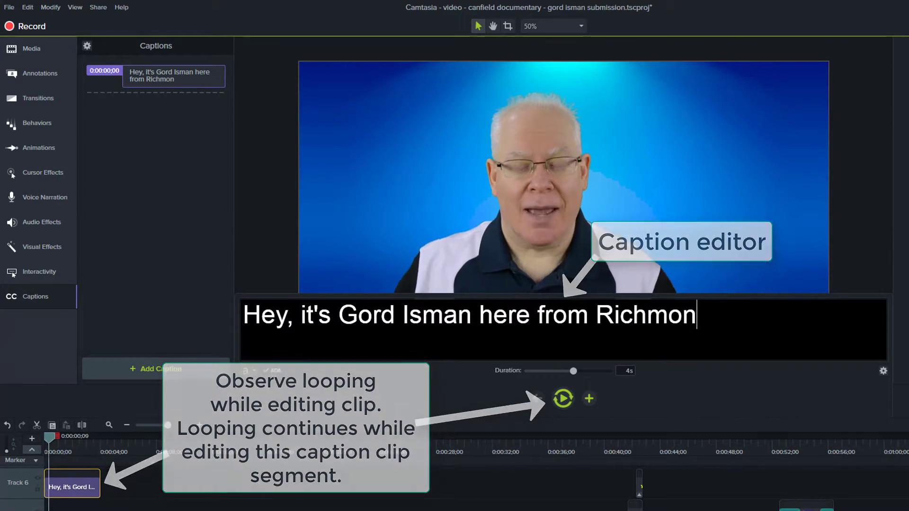
type("Hill in")
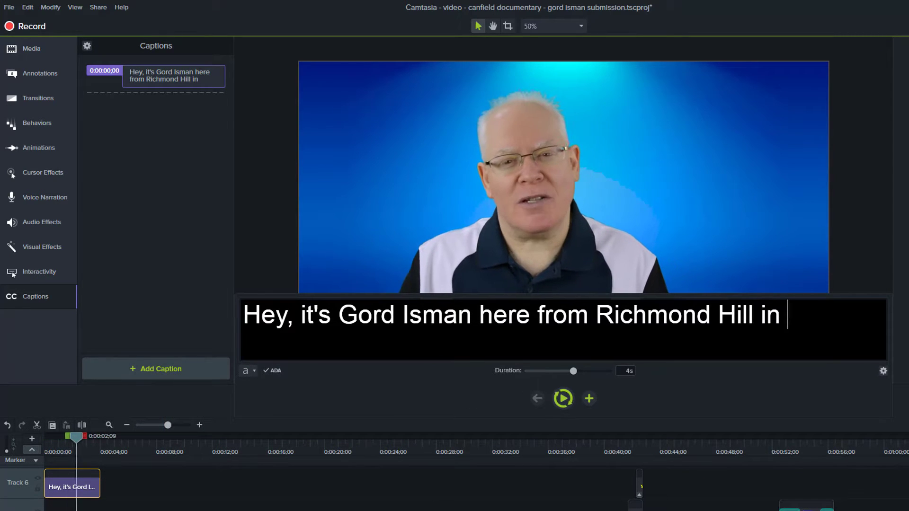
type("Ontario Canada")
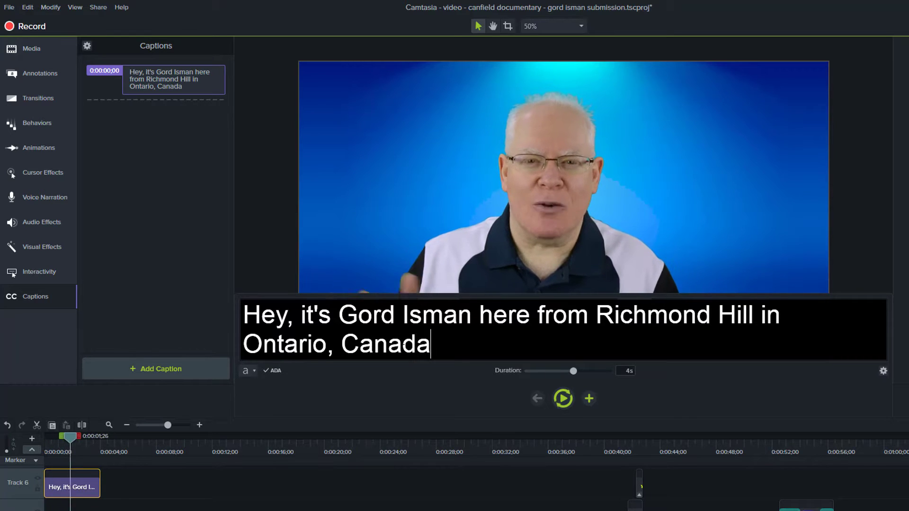
mouse_move(589, 398)
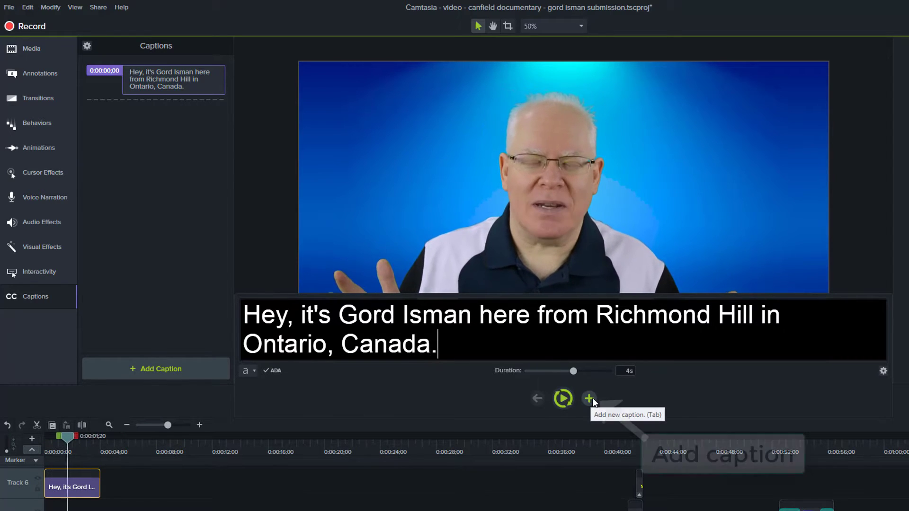
left_click(589, 399)
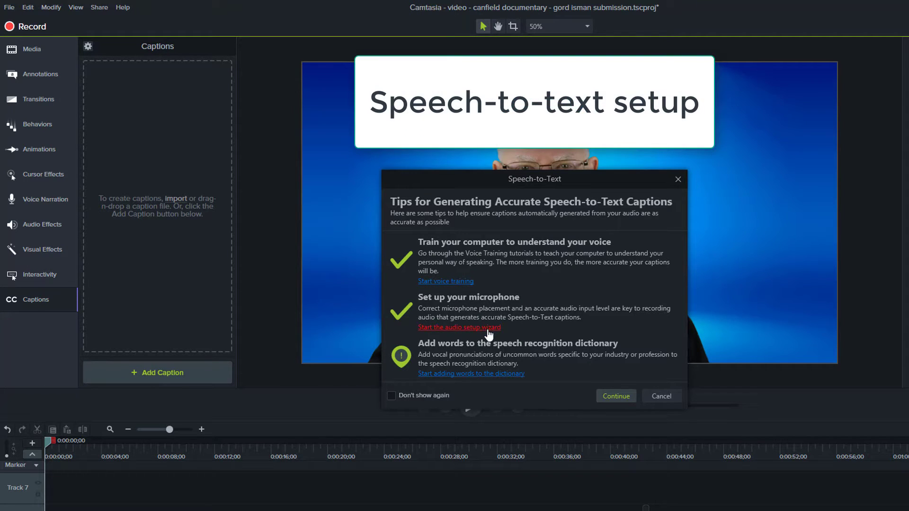
Set up the microphone, then correct a caption to 'and I recently reinvented myself as a YouTuber'.
left_click(616, 396)
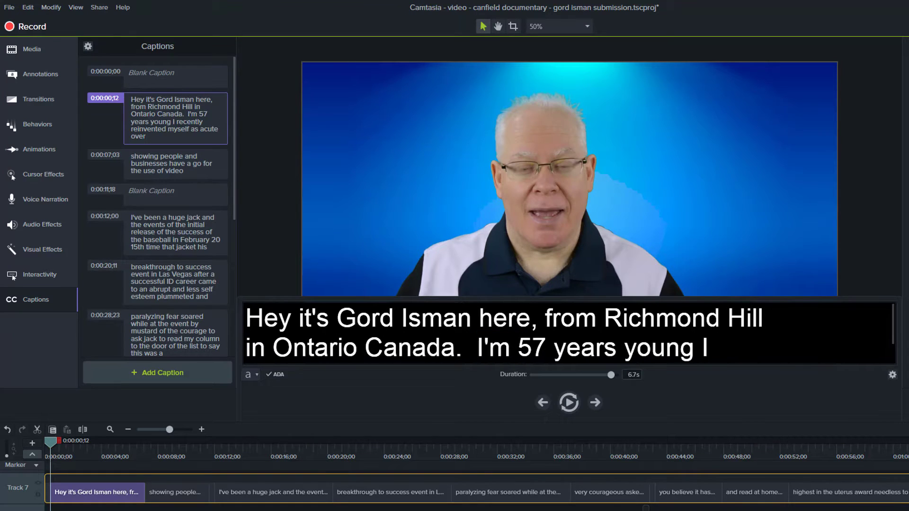
left_click(568, 402)
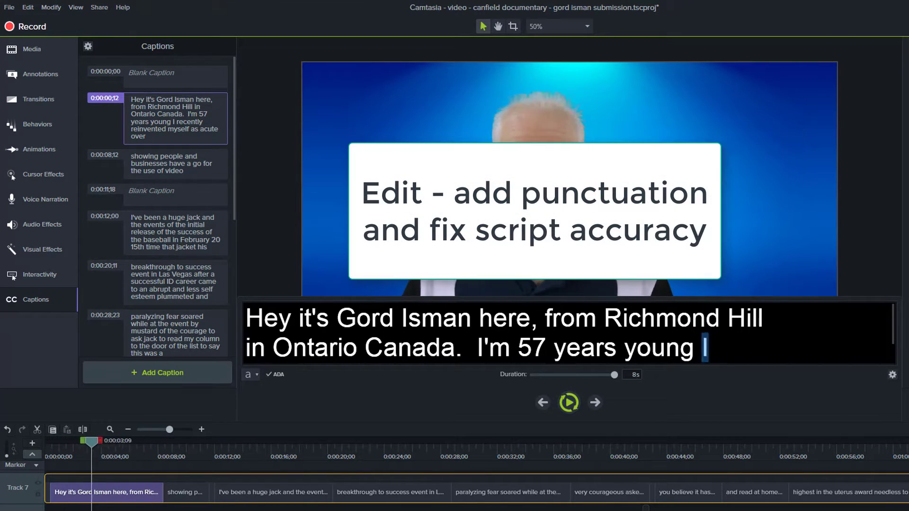
type("and I recently reinvented myself as a YouTuber")
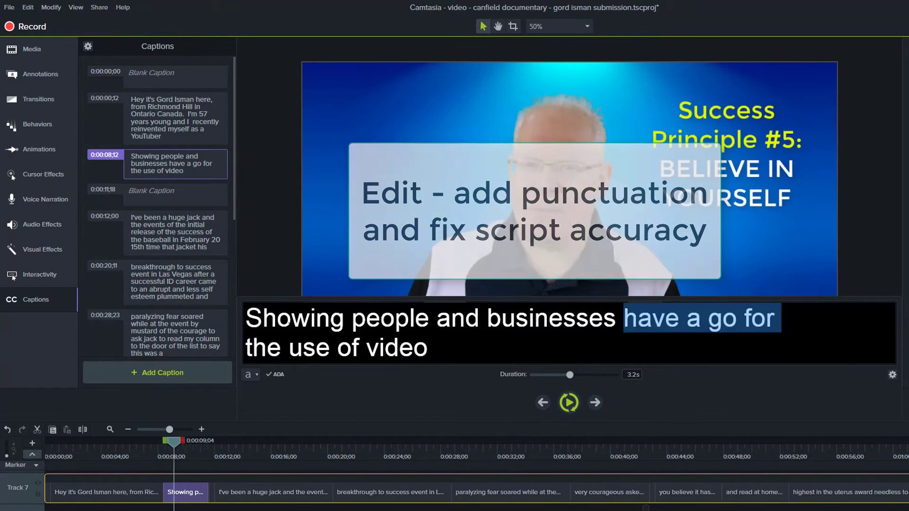
left_click(569, 402)
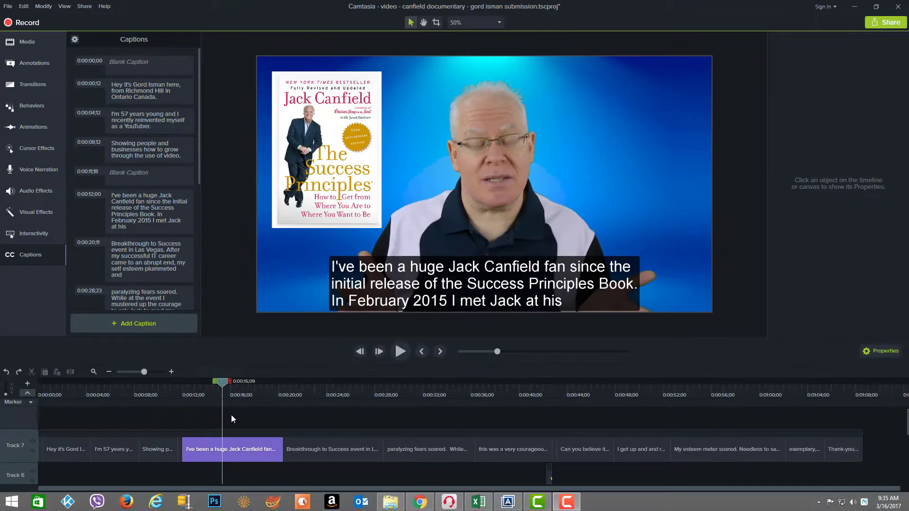
mouse_move(241, 449)
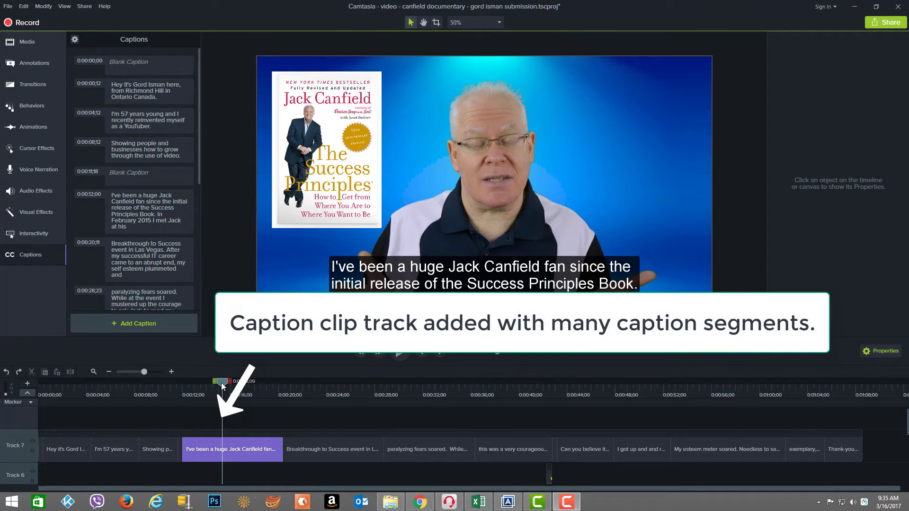
left_click(330, 381)
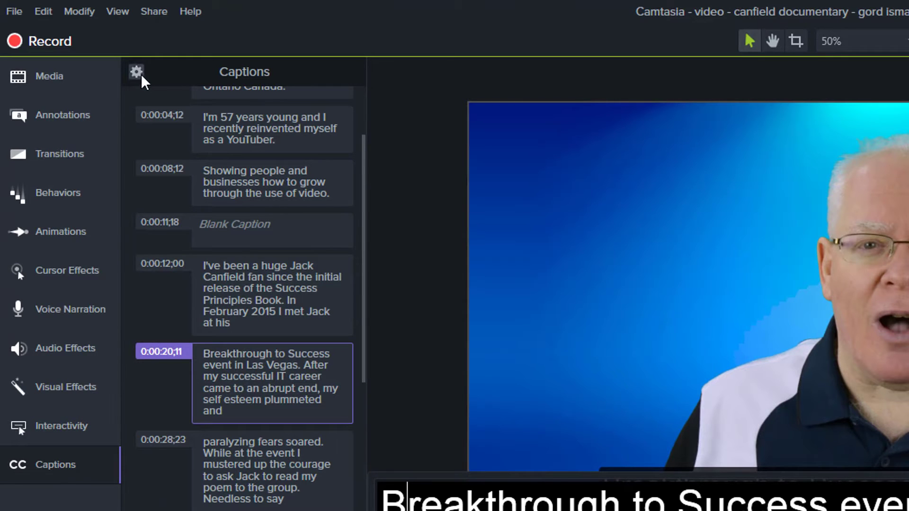
Sync all captions from the beginning by clicking spoken words, then play back the result.
left_click(136, 71)
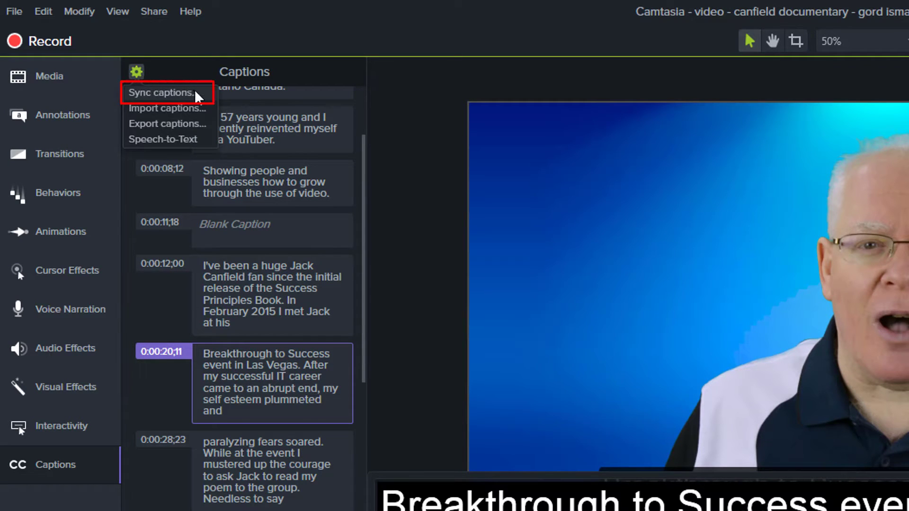
left_click(161, 92)
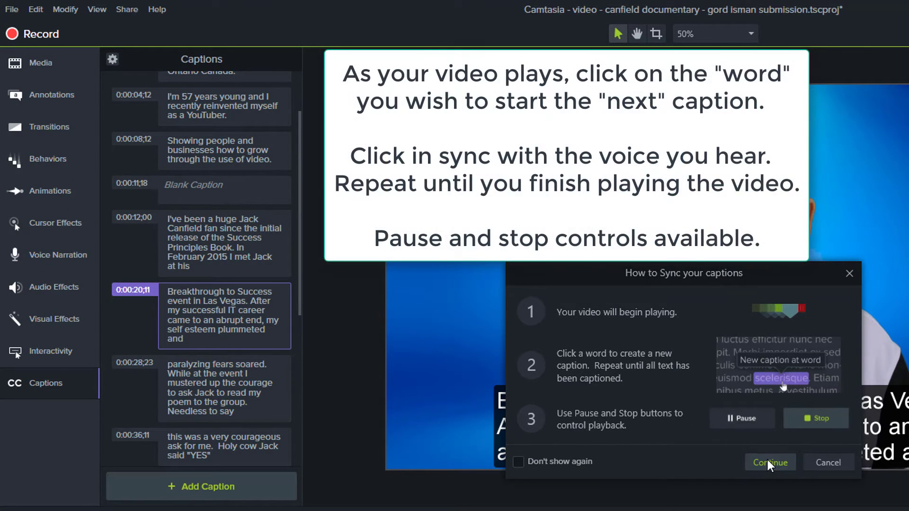
left_click(770, 462)
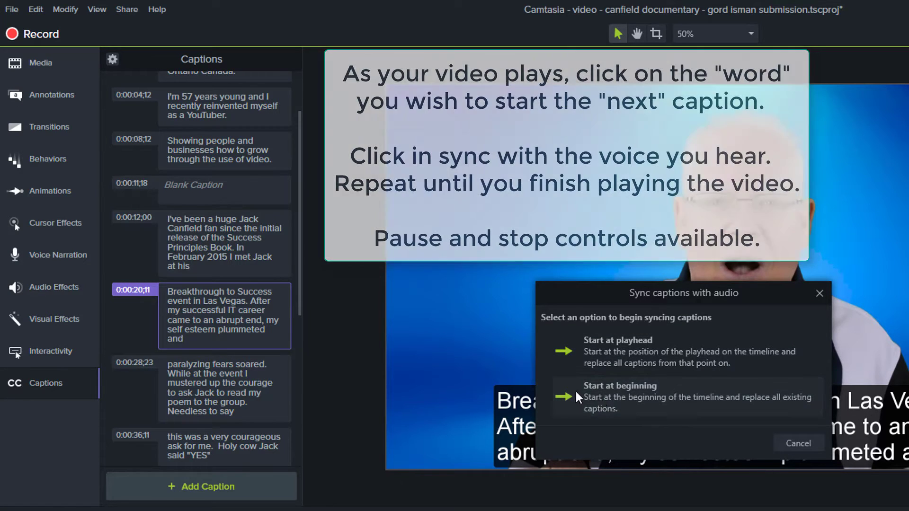
left_click(620, 386)
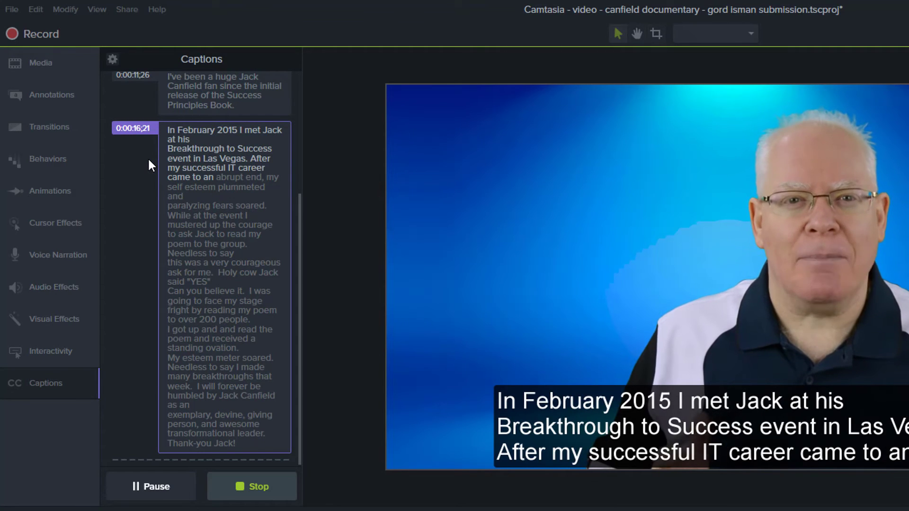
left_click(260, 159)
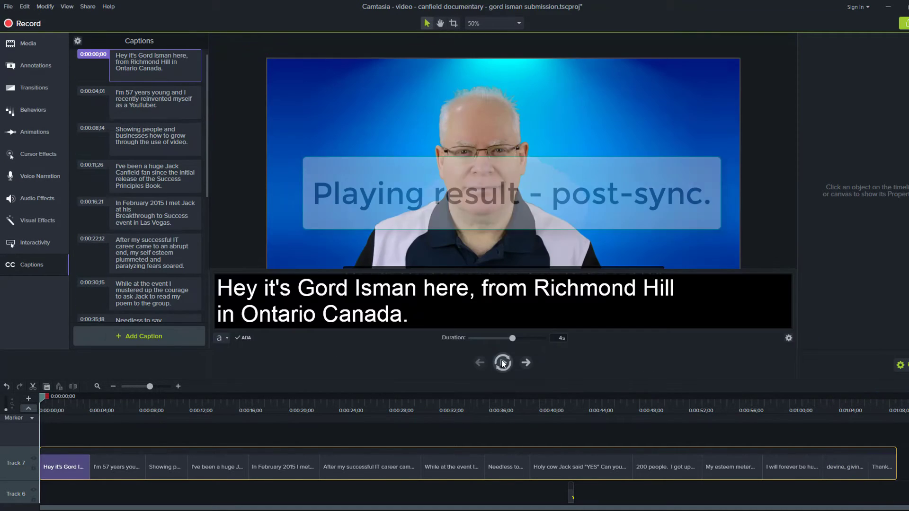
left_click(502, 362)
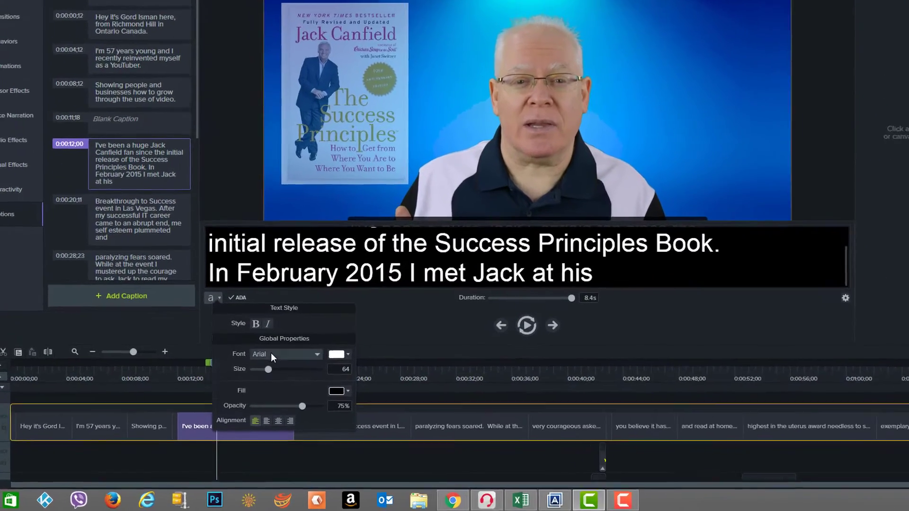
Style the captions with Trebuchet MS font, red text and a light pink background.
left_click(316, 354)
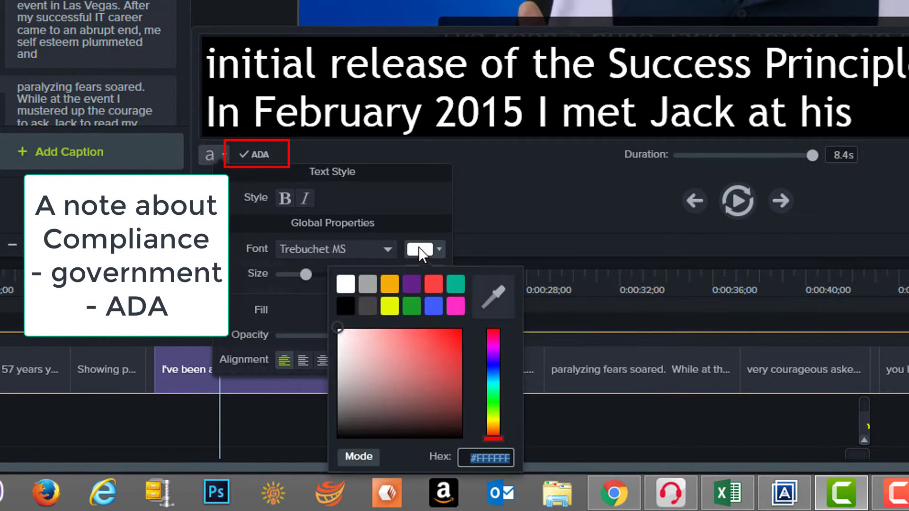
left_click(432, 284)
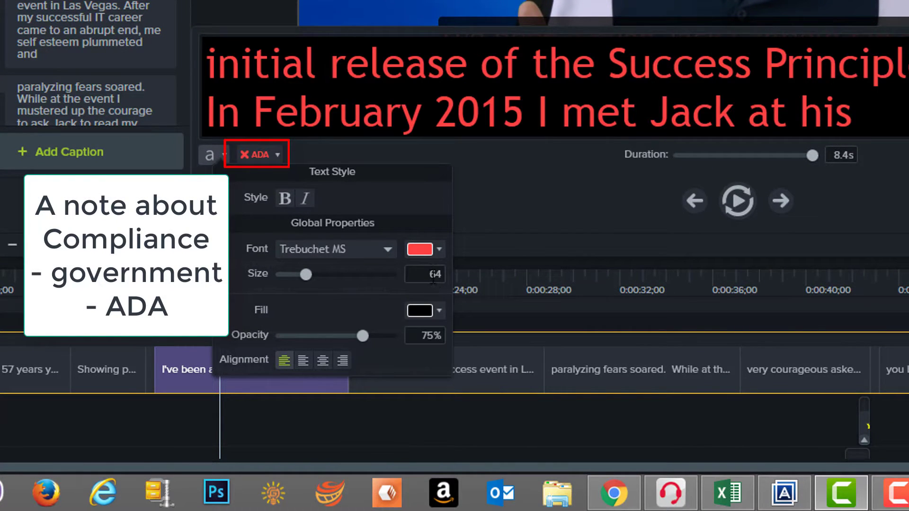
left_click(439, 311)
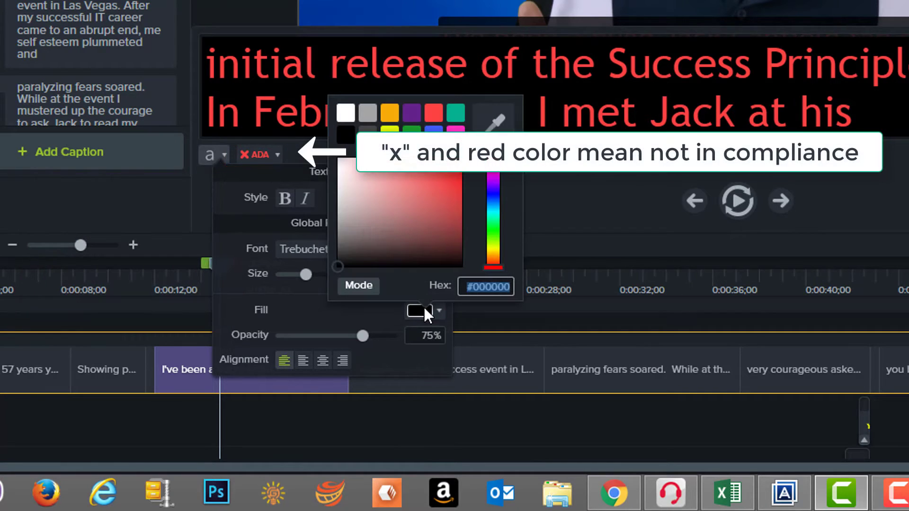
left_click(350, 170)
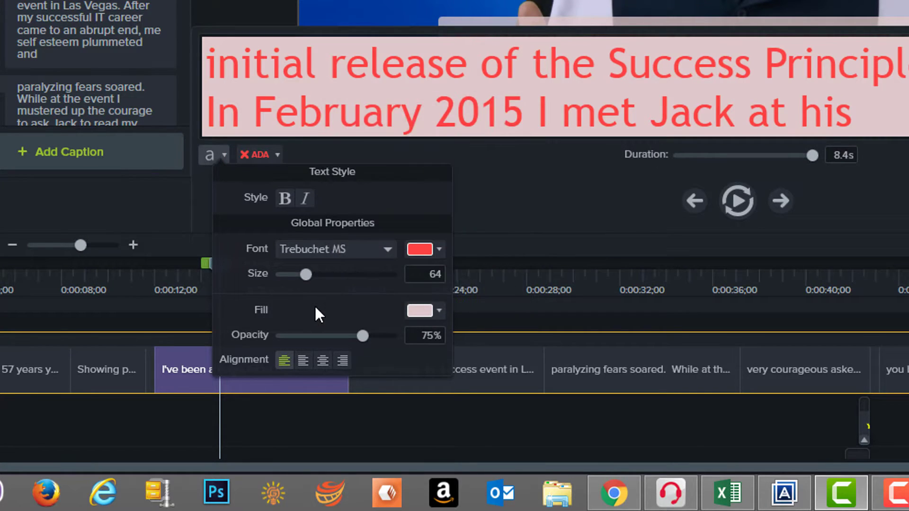
Check the ADA compliance warnings and make the caption style compliant.
left_click_drag(300, 274, 307, 274)
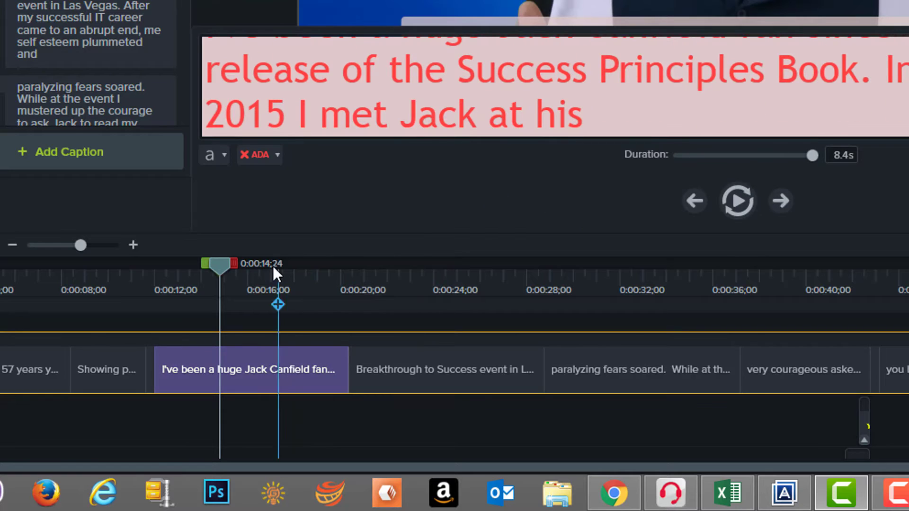
left_click(259, 155)
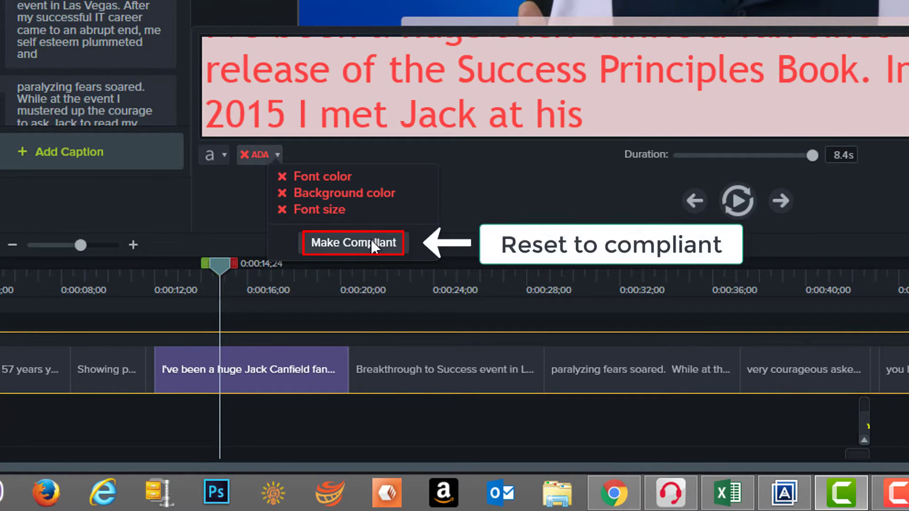
left_click(352, 243)
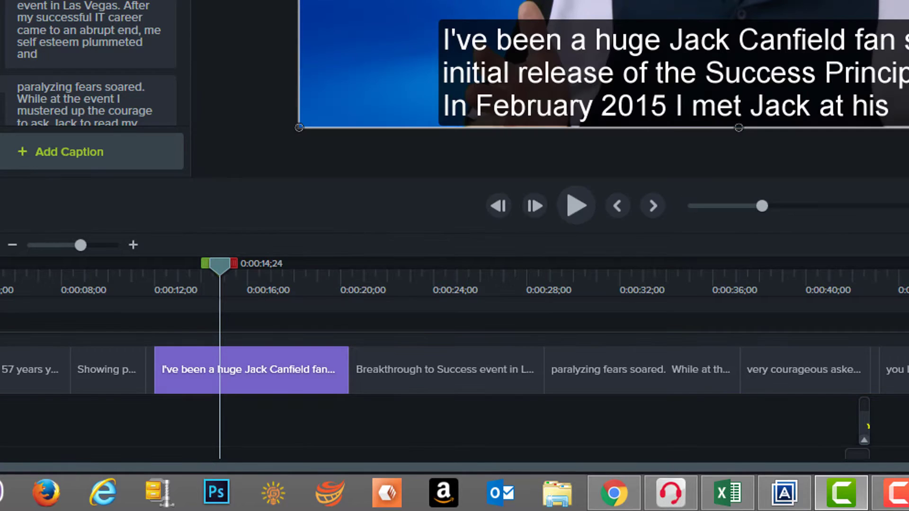
mouse_move(562, 439)
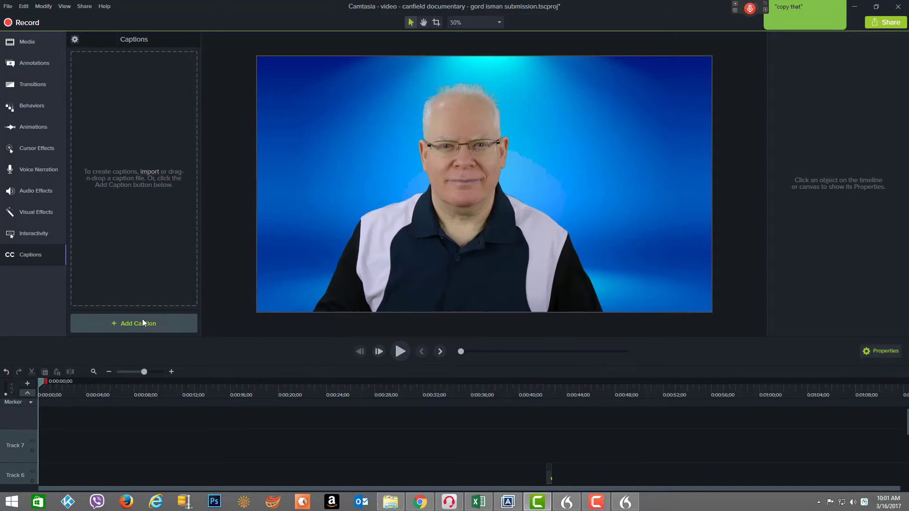
Add a blank caption and paste the copied script into its text box.
left_click(133, 323)
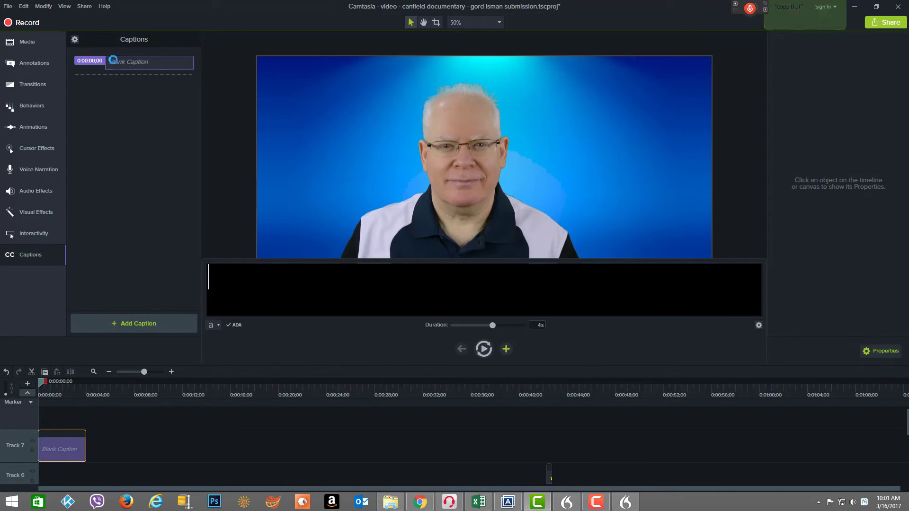
right_click(256, 290)
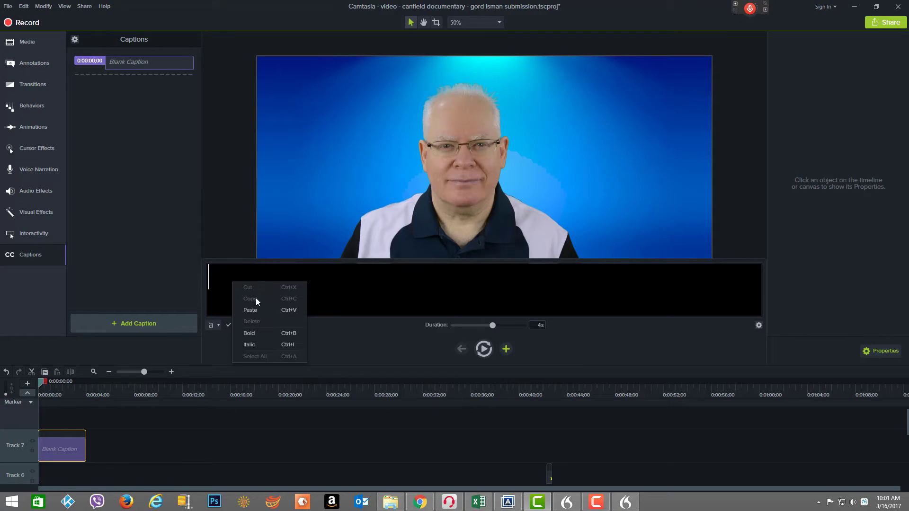
left_click(251, 310)
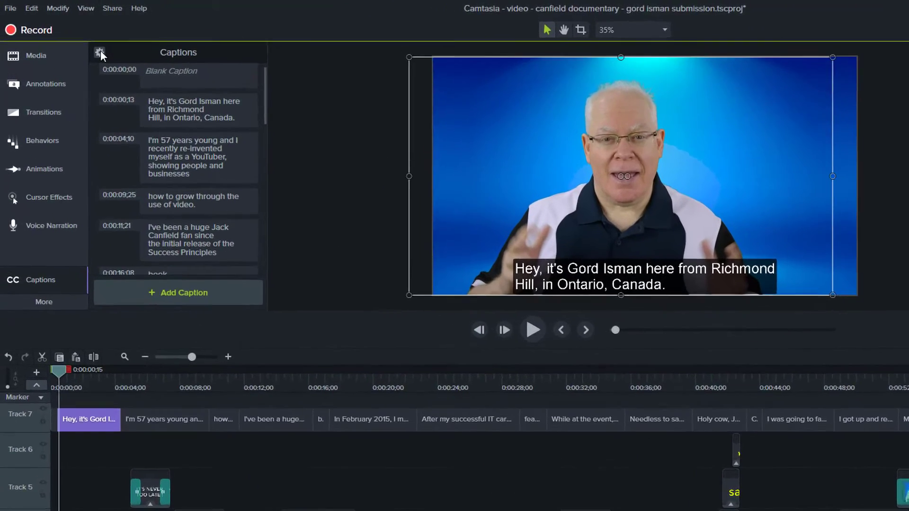
Export the captions and save them as a SubRip .srt file.
left_click(100, 52)
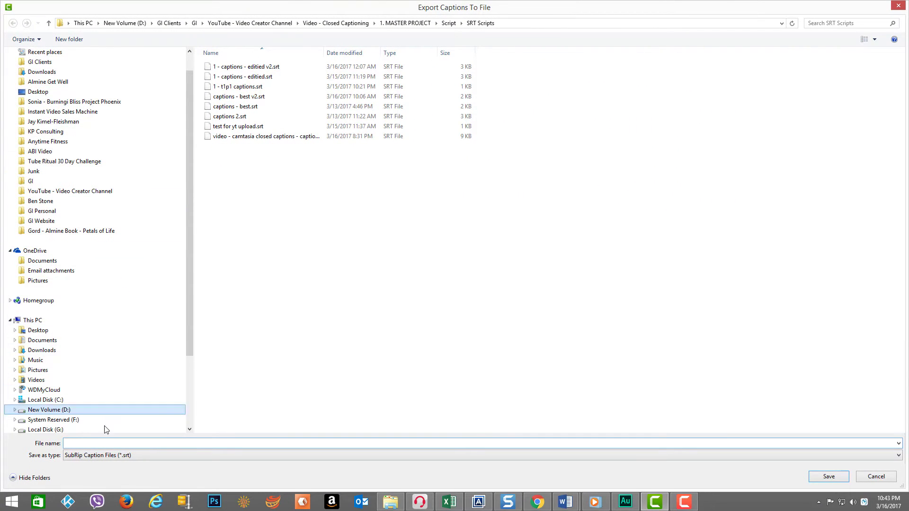
left_click(827, 477)
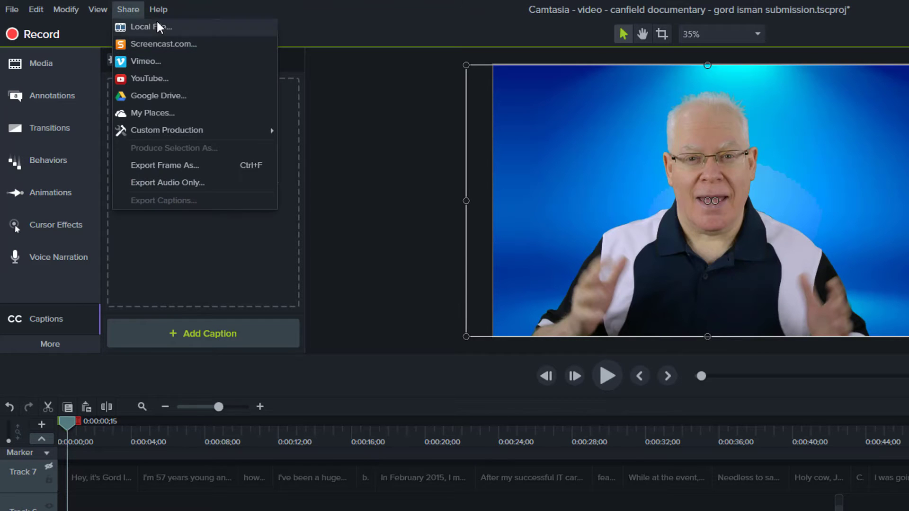
Produce a 720p MP4 local file with 'for YT' added to its name, then play it.
left_click(151, 27)
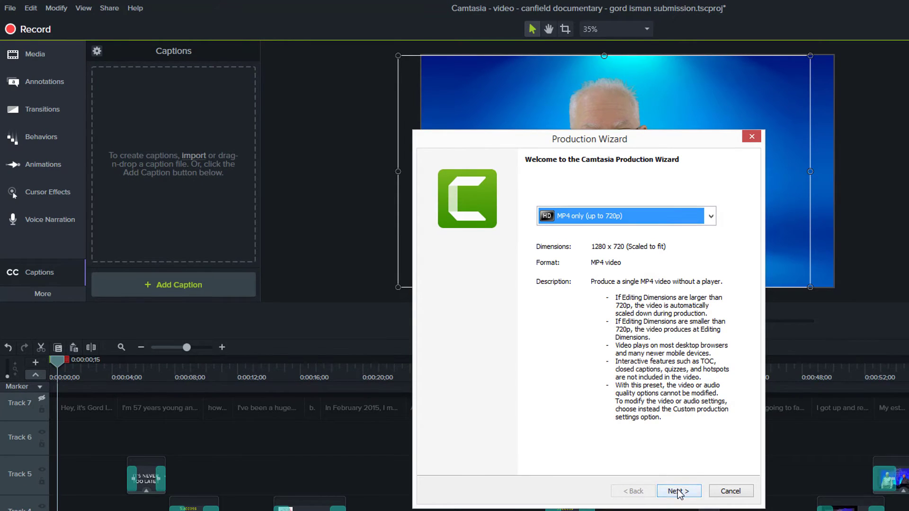
left_click(679, 491)
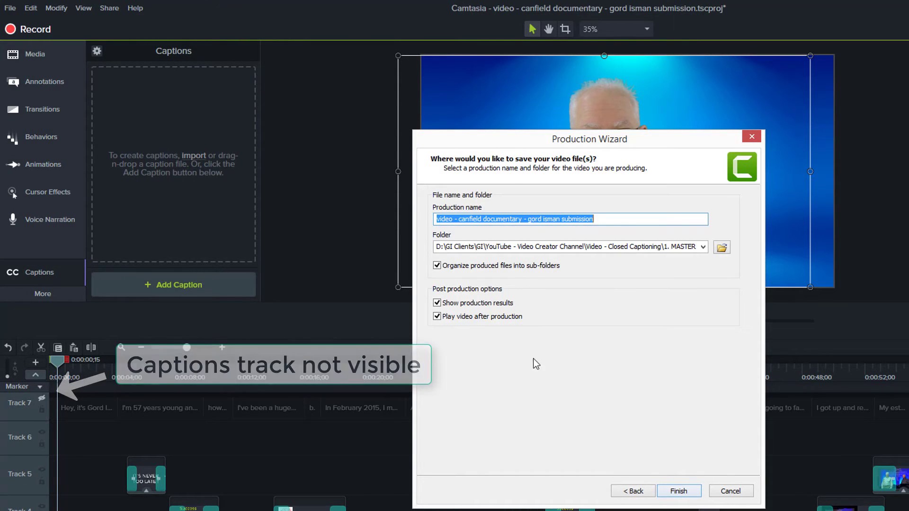
type("for YT")
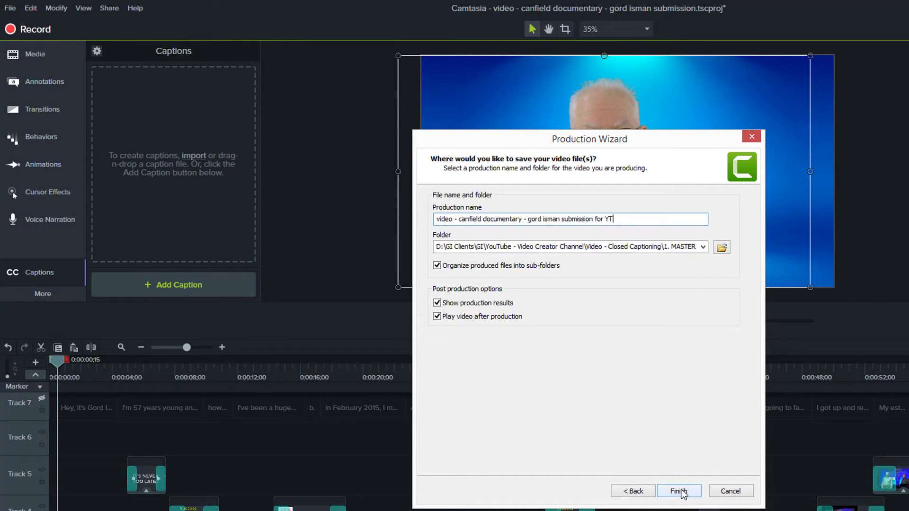
left_click(679, 491)
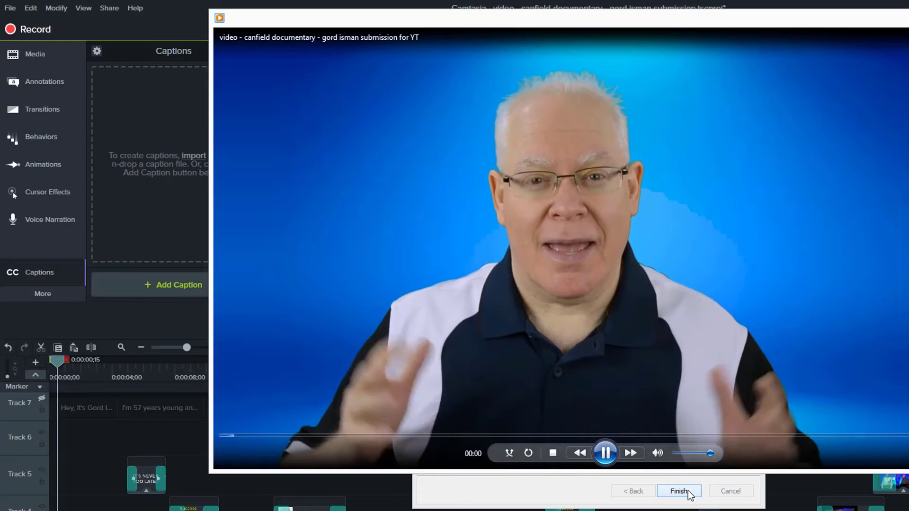
left_click(678, 491)
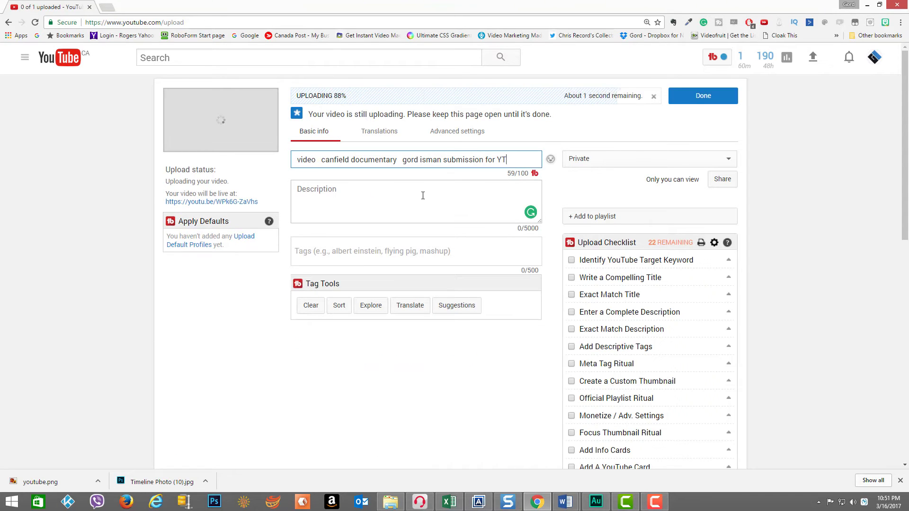
Add English subtitles to the uploaded video and open its Transcribe and set timings editor.
type("Test")
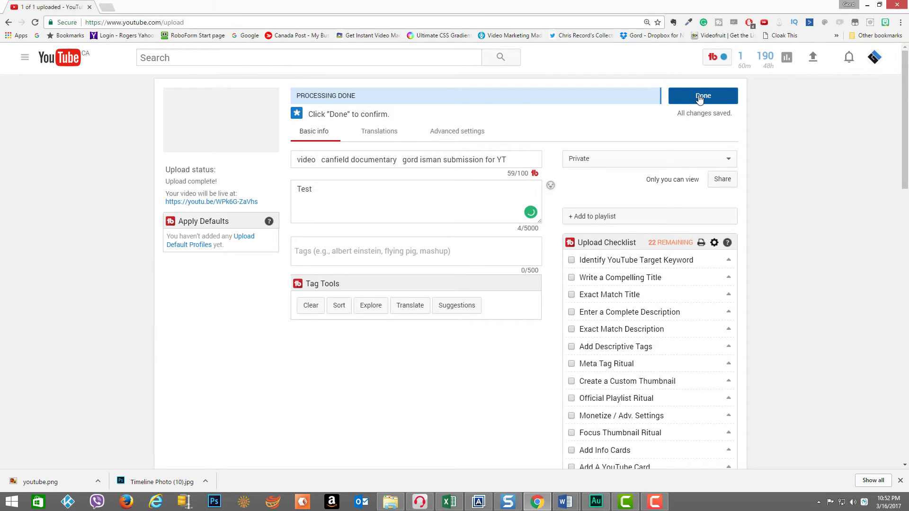
left_click(702, 95)
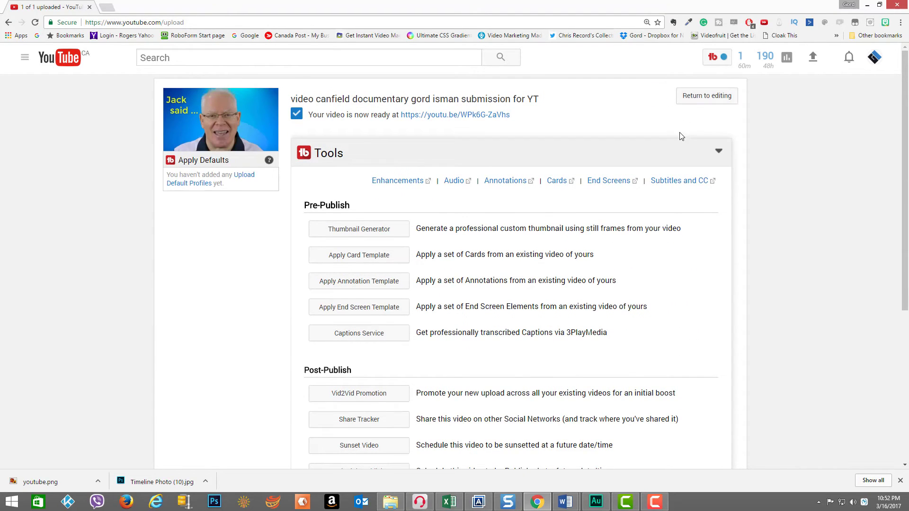
left_click(679, 180)
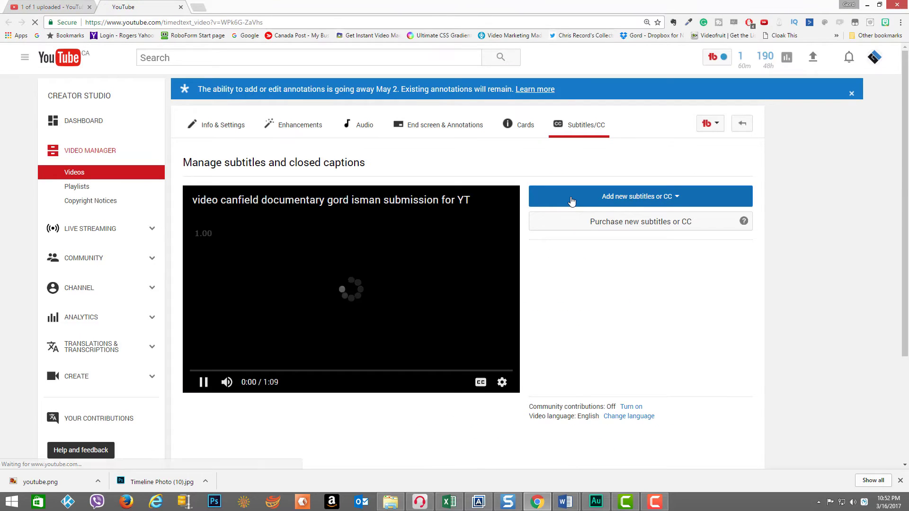
left_click(640, 197)
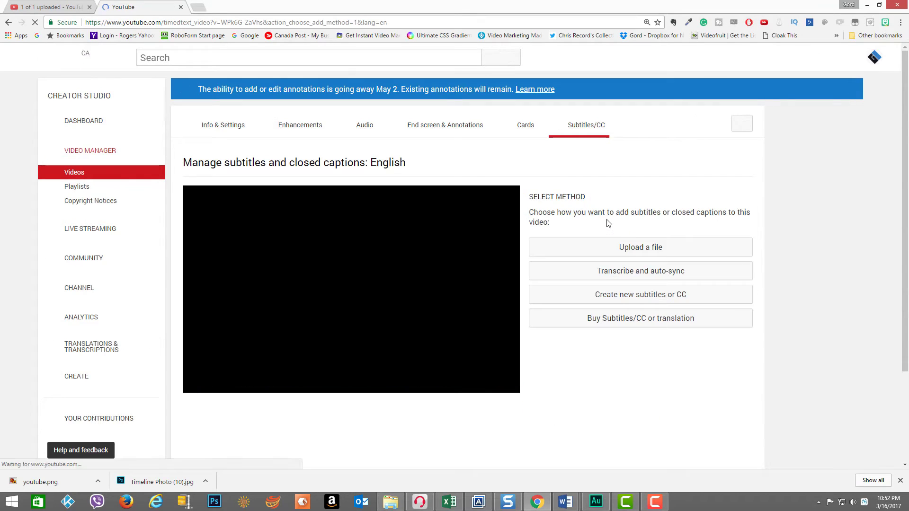
left_click(640, 247)
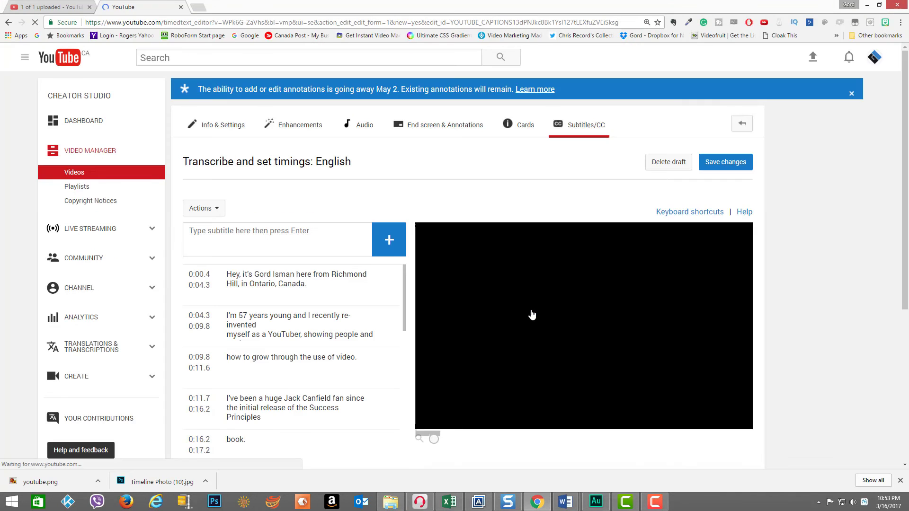
left_click(725, 162)
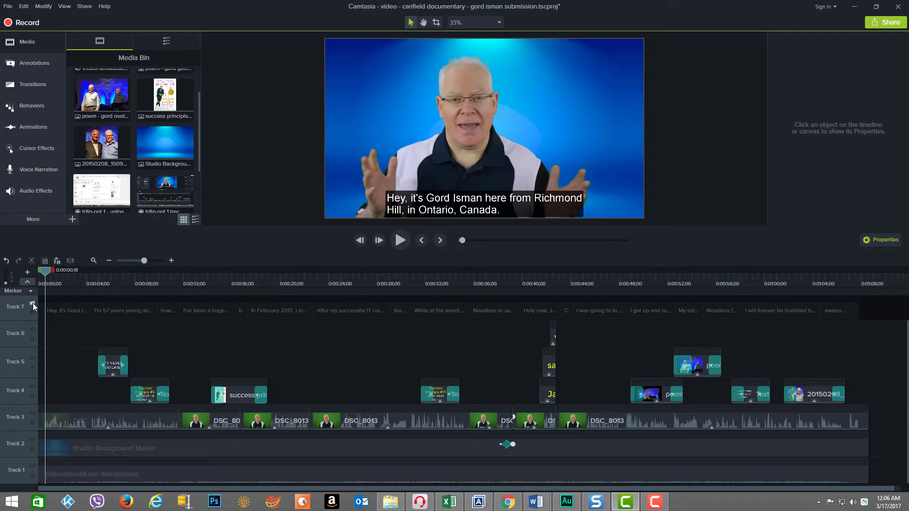
Choose Share to YouTube, sign in, and allow Camtasia access to the account.
left_click(33, 306)
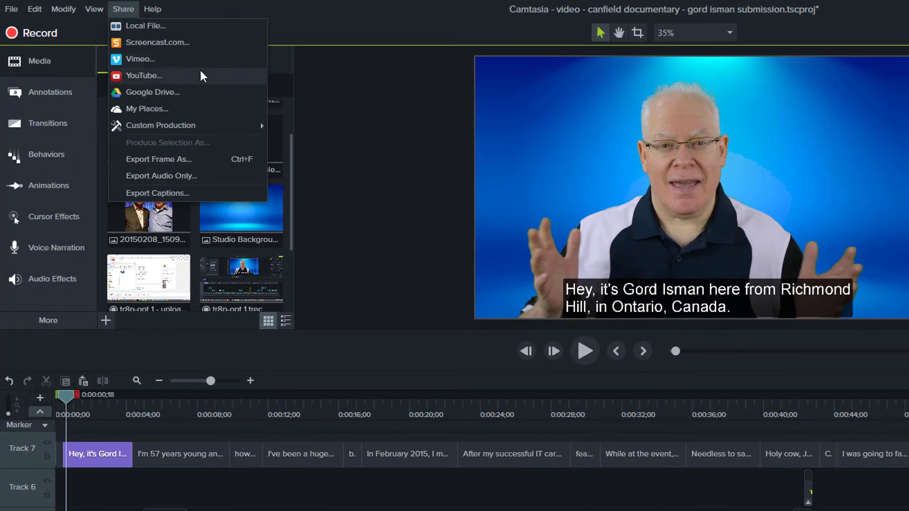
left_click(144, 76)
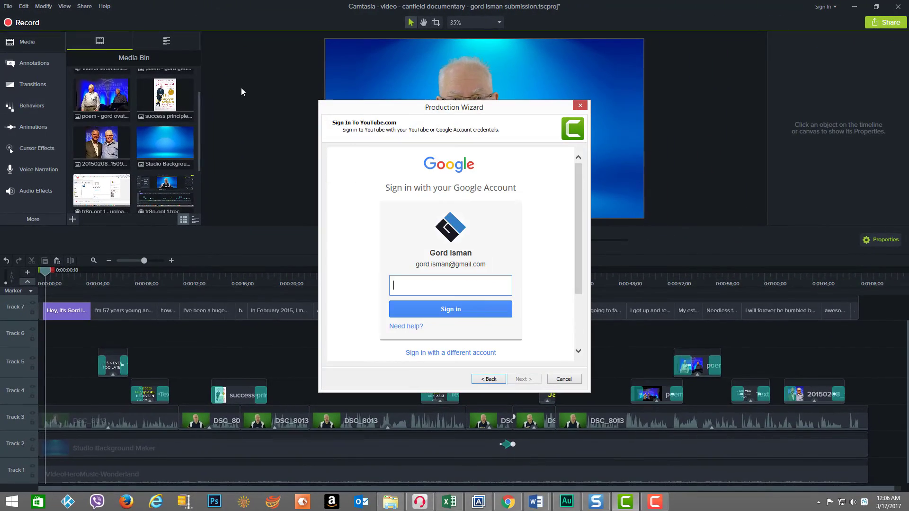
type("password")
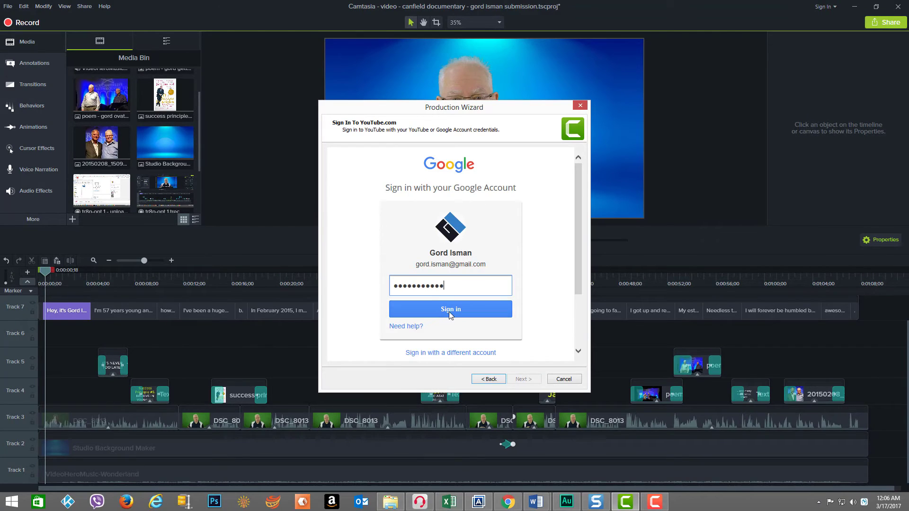
left_click(450, 309)
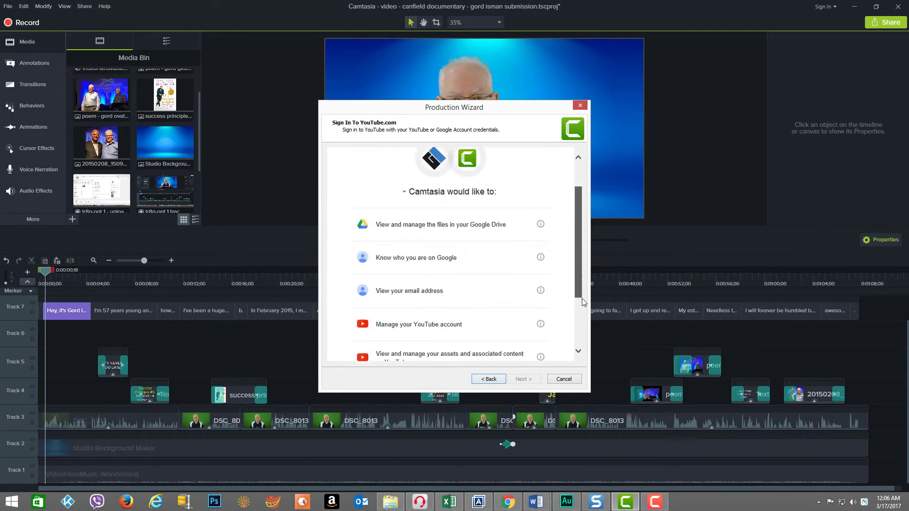
left_click(523, 379)
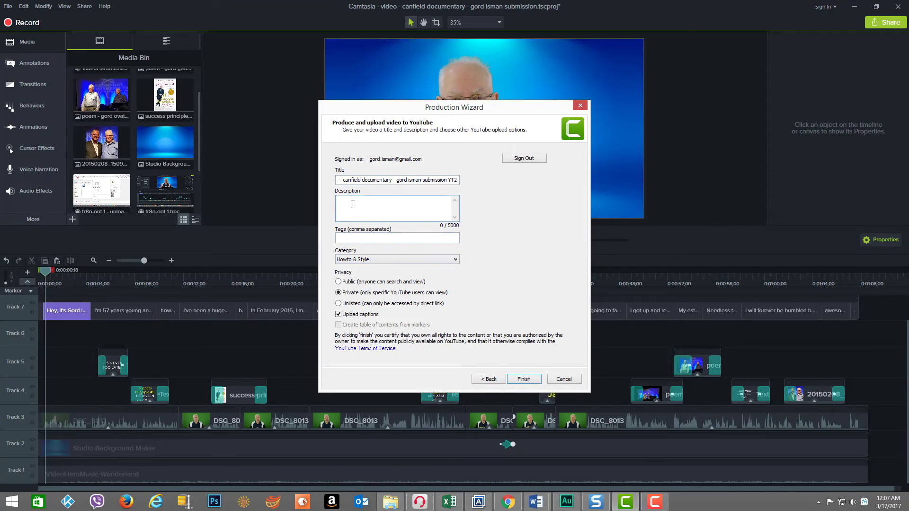
Describe the private upload as 'Canfield Submission' with Upload captions left ticked.
type("Canfield Submission")
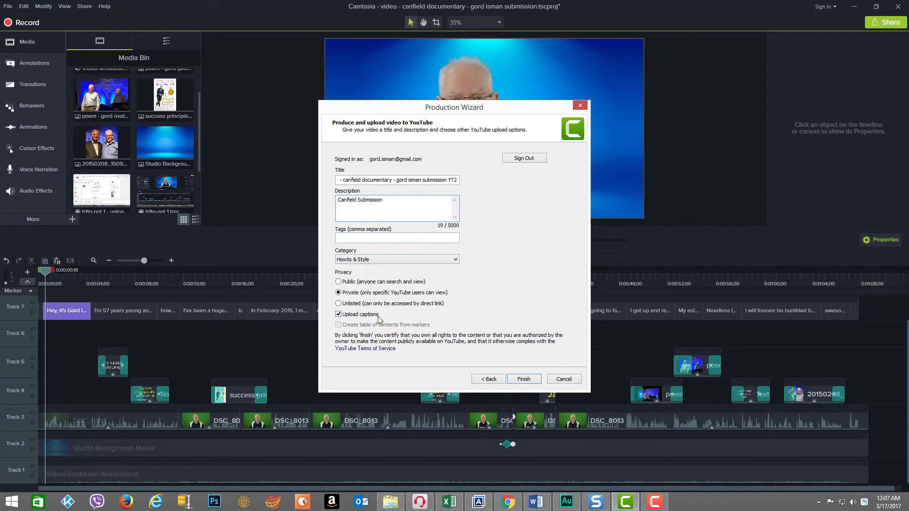
left_click(338, 314)
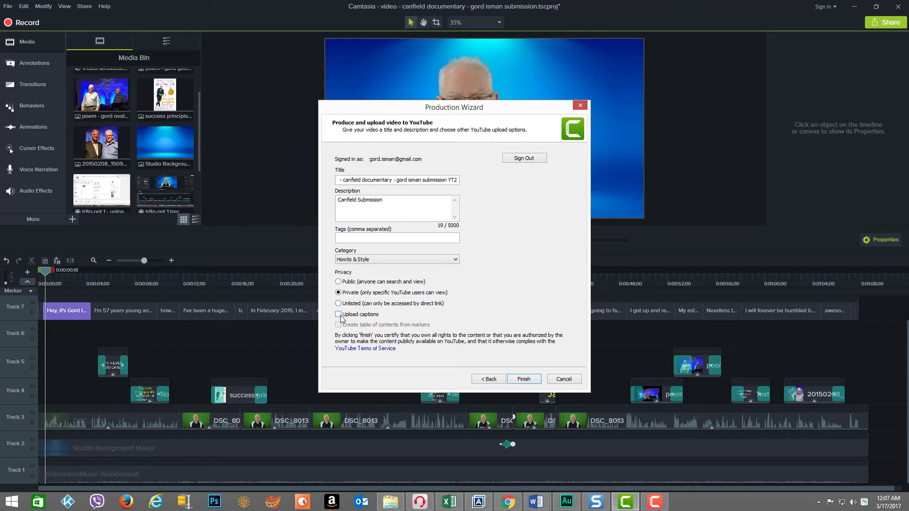
left_click(338, 315)
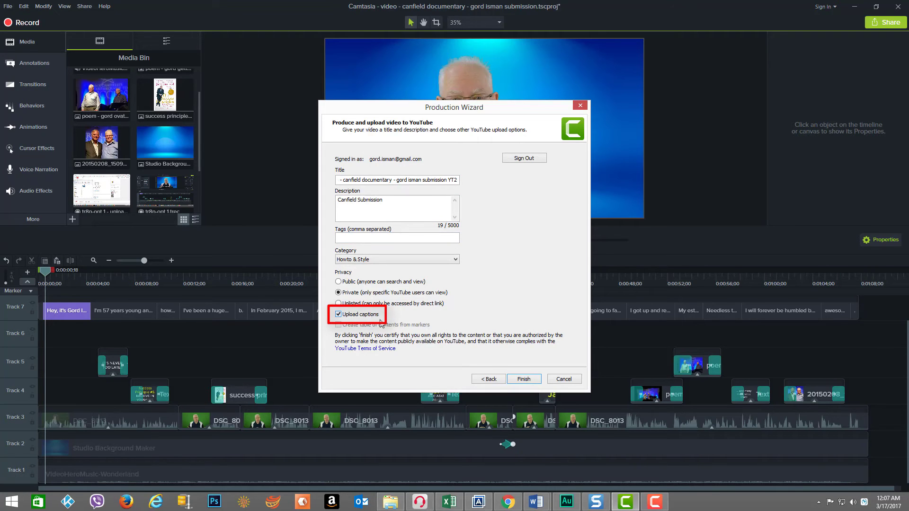
left_click(523, 379)
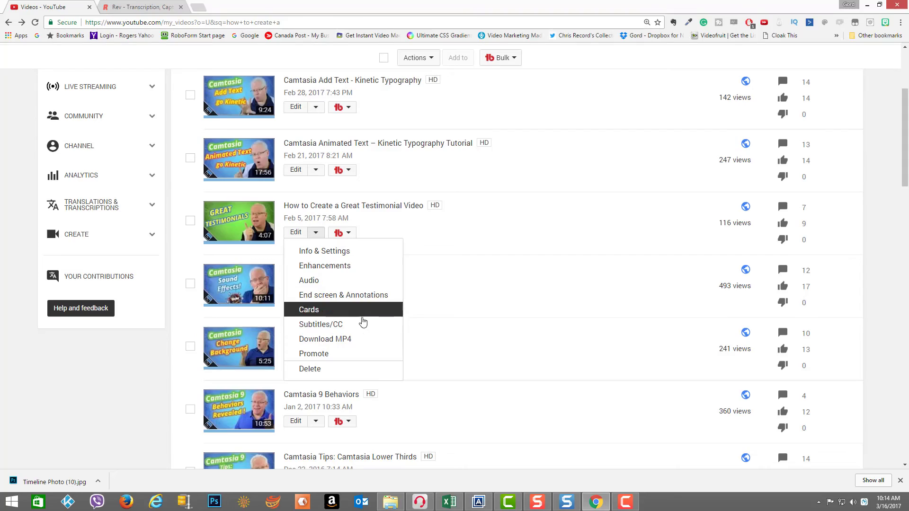
Open the testimonial video's English (Automatic) captions and overwrite them with an editable copy.
left_click(320, 324)
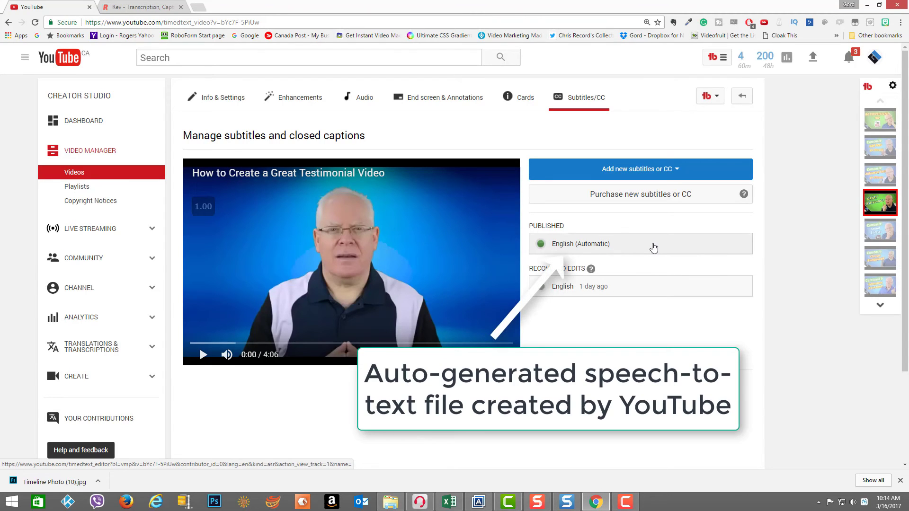
mouse_move(698, 209)
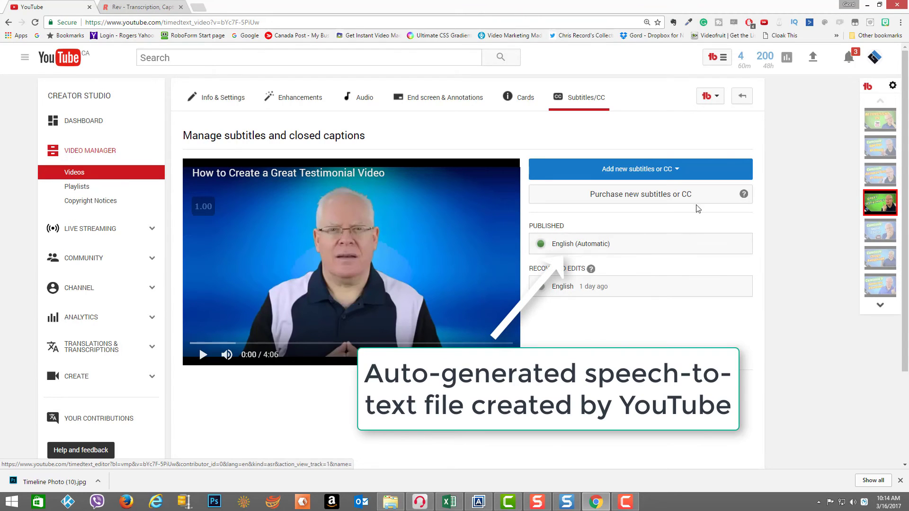
left_click(639, 194)
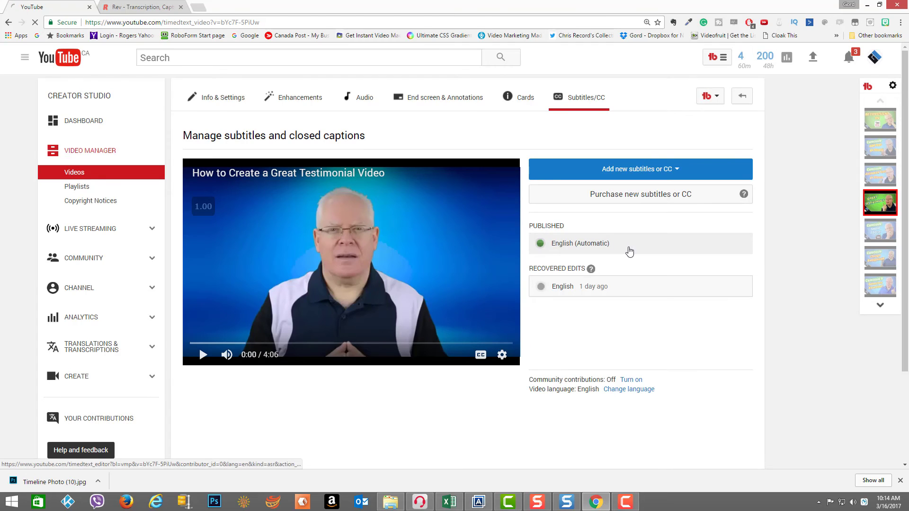
left_click(579, 243)
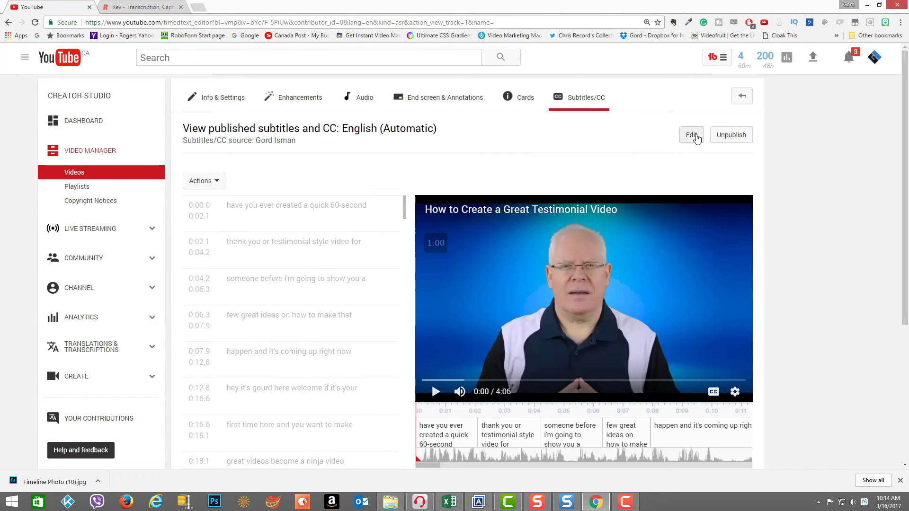
left_click(690, 135)
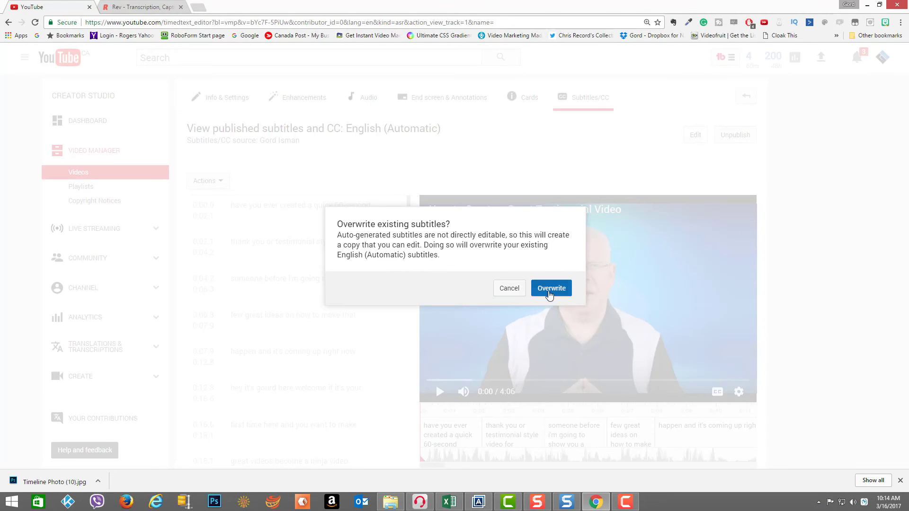
left_click(551, 288)
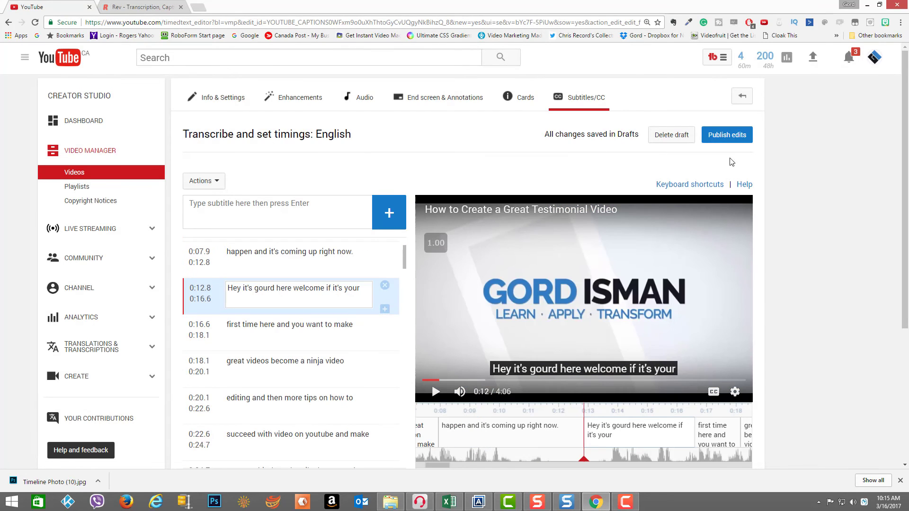
mouse_move(726, 134)
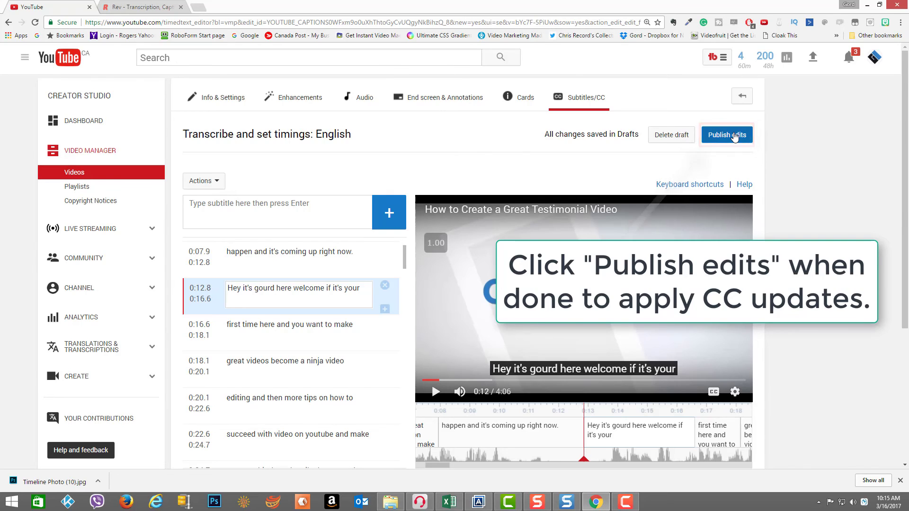
Apply the caption updates, then view Rev's Captions, Transcription and Translation service pages.
left_click(140, 6)
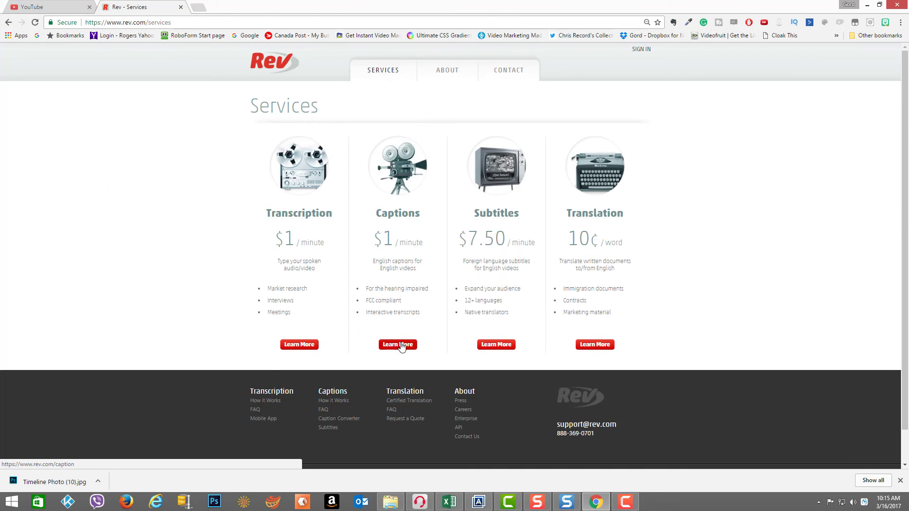
left_click(398, 344)
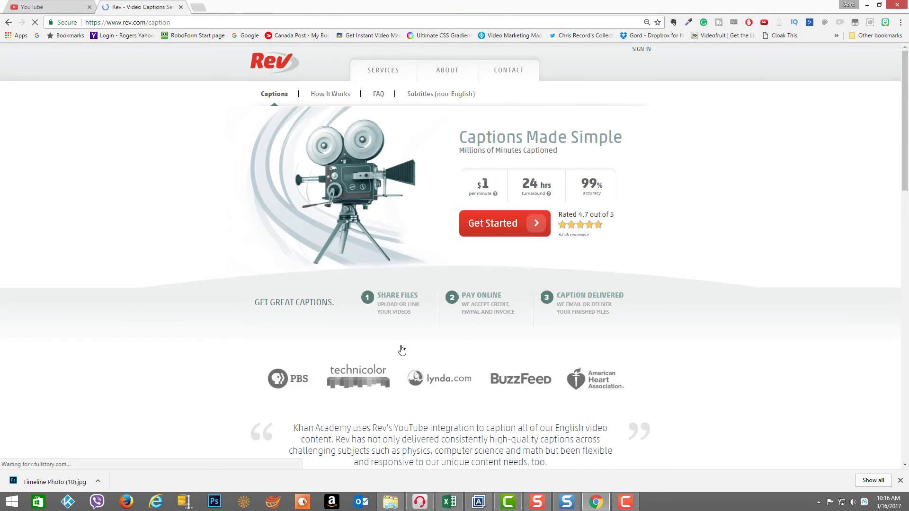
mouse_move(568, 348)
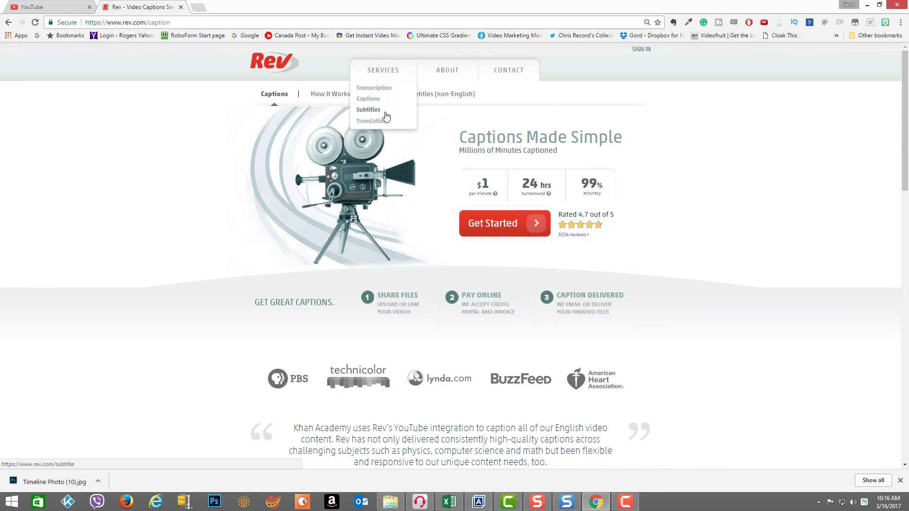
left_click(368, 110)
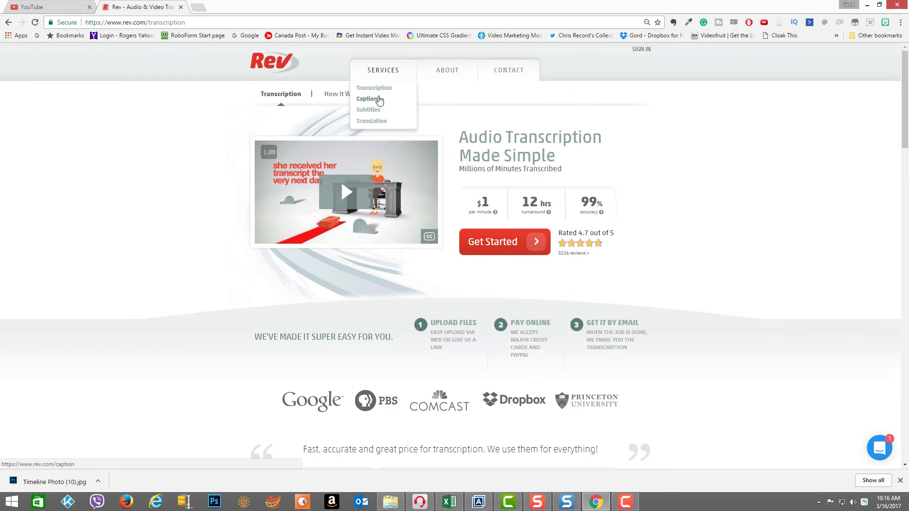
left_click(371, 121)
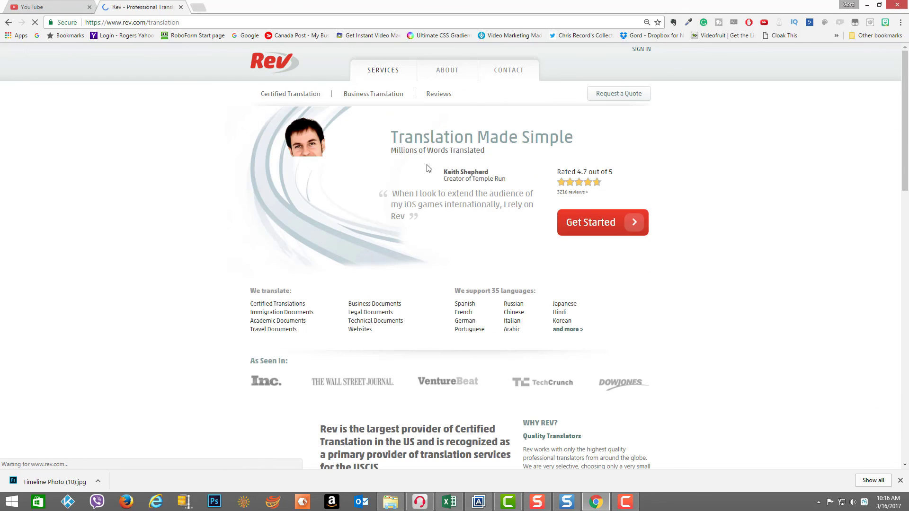